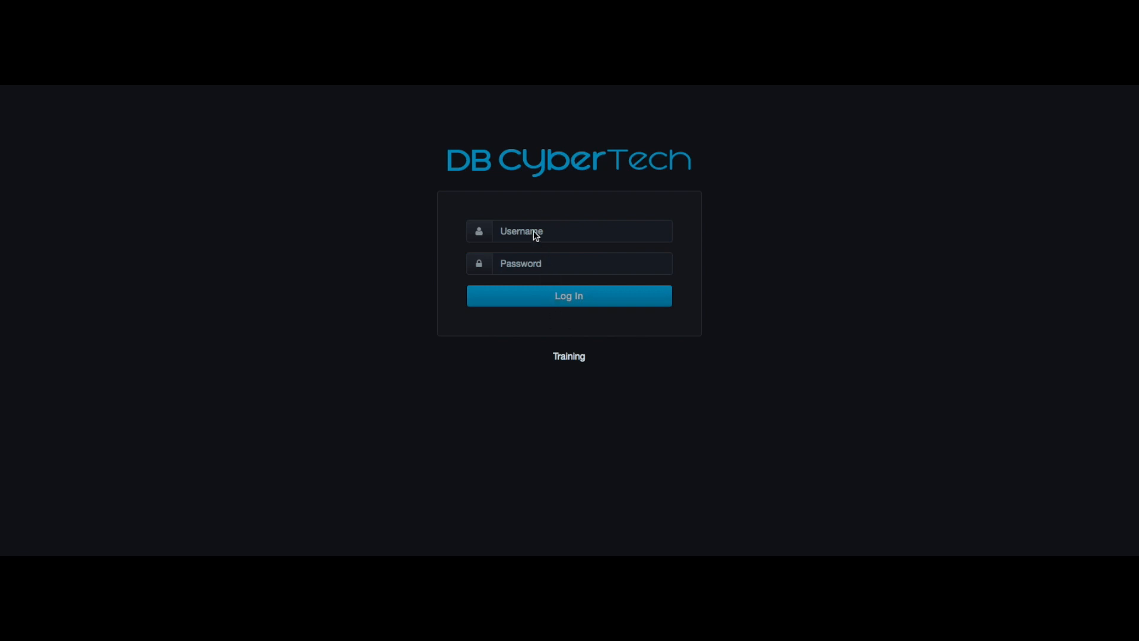
# Step: Log in to the training environment with the training account credentials
pyautogui.click(581, 232)
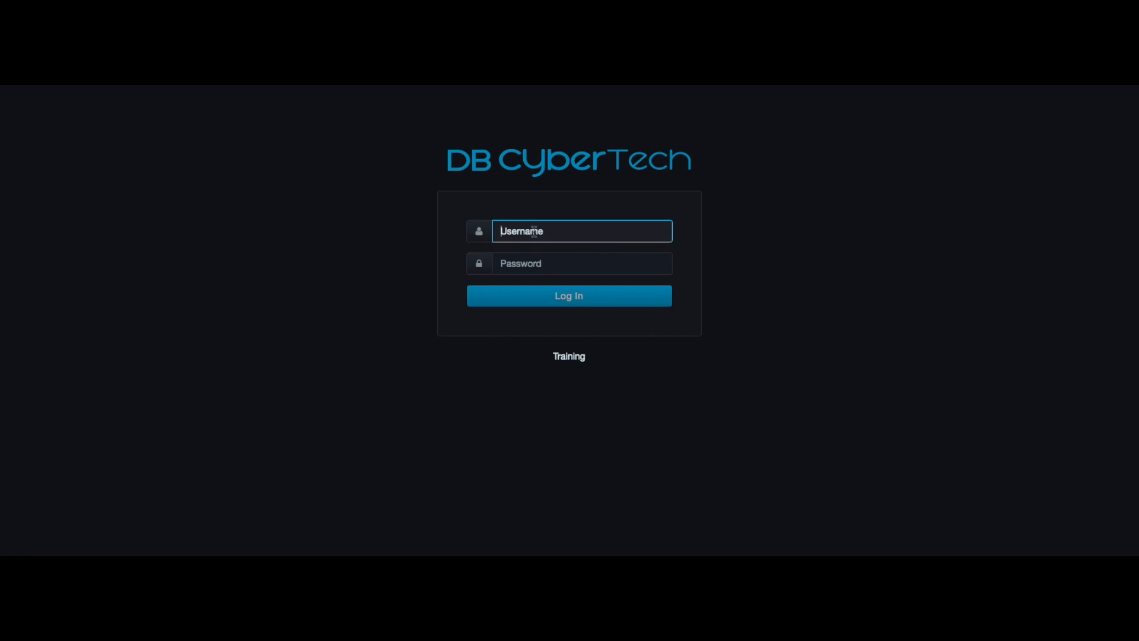
pyautogui.write('training')
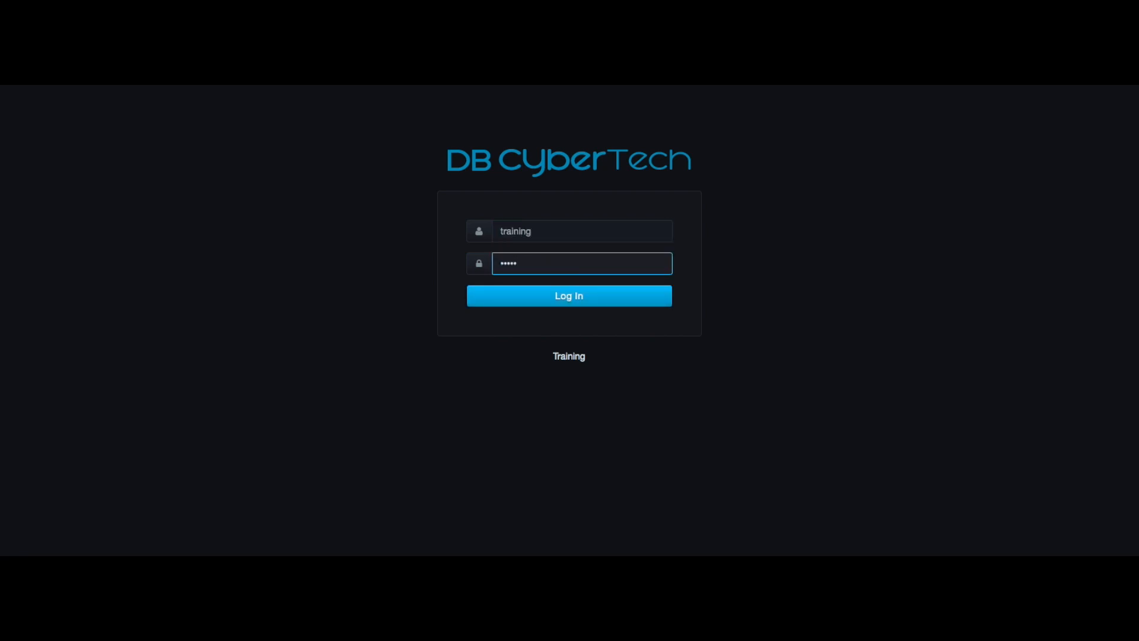
pyautogui.click(568, 296)
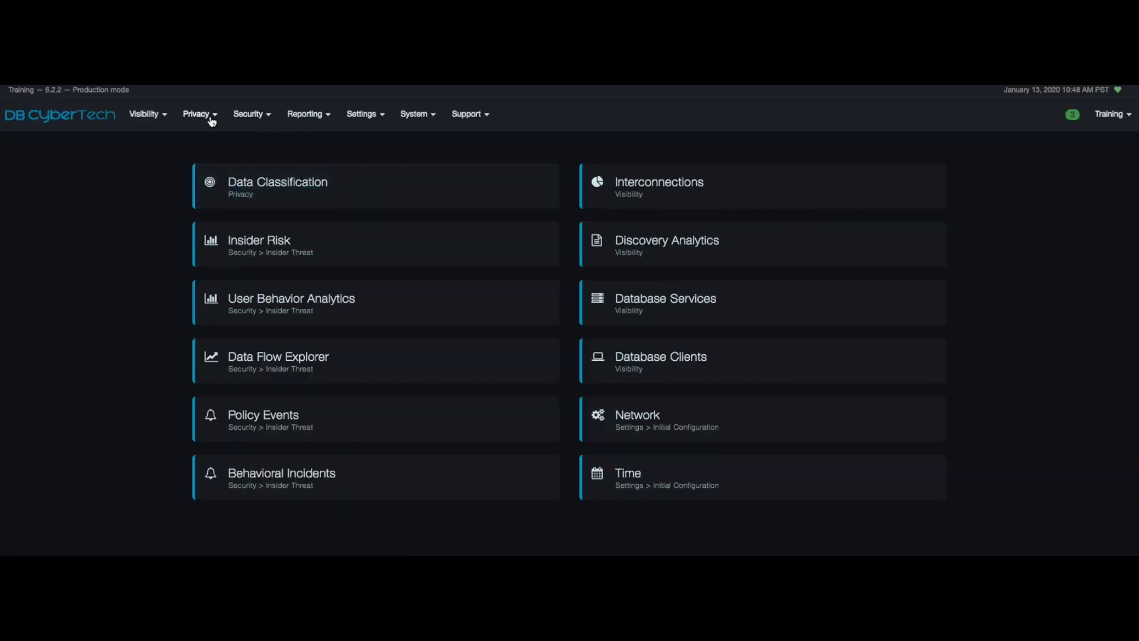
# Step: Open Data Classification from the Privacy menu to see the exposure overview
pyautogui.click(197, 114)
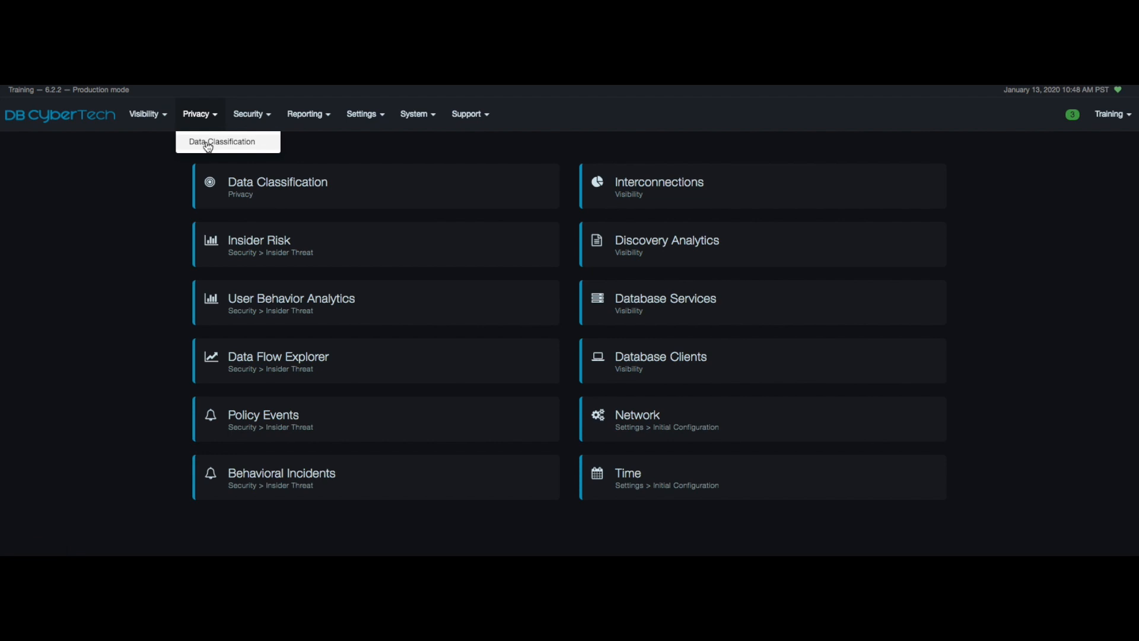
pyautogui.click(222, 141)
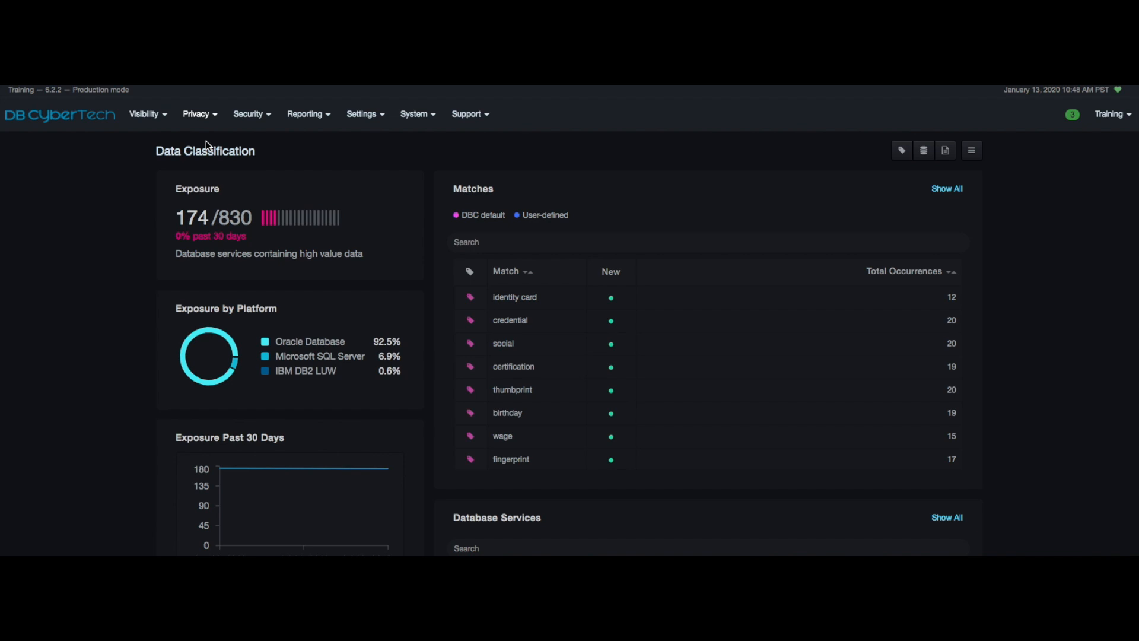
pyautogui.moveTo(487, 182)
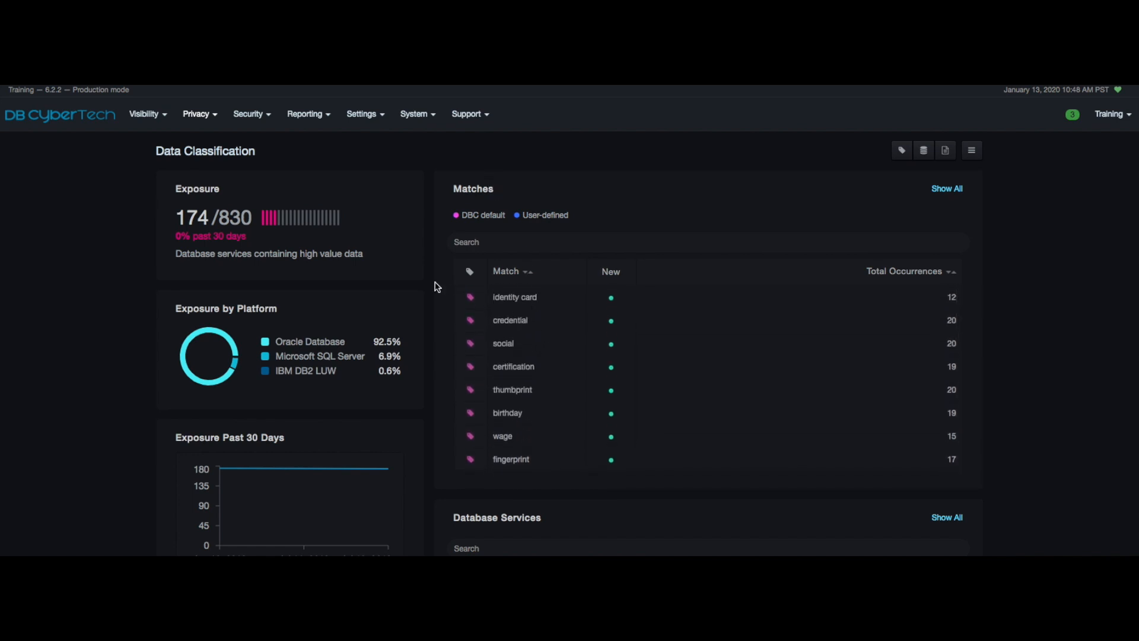
pyautogui.scroll(-3)
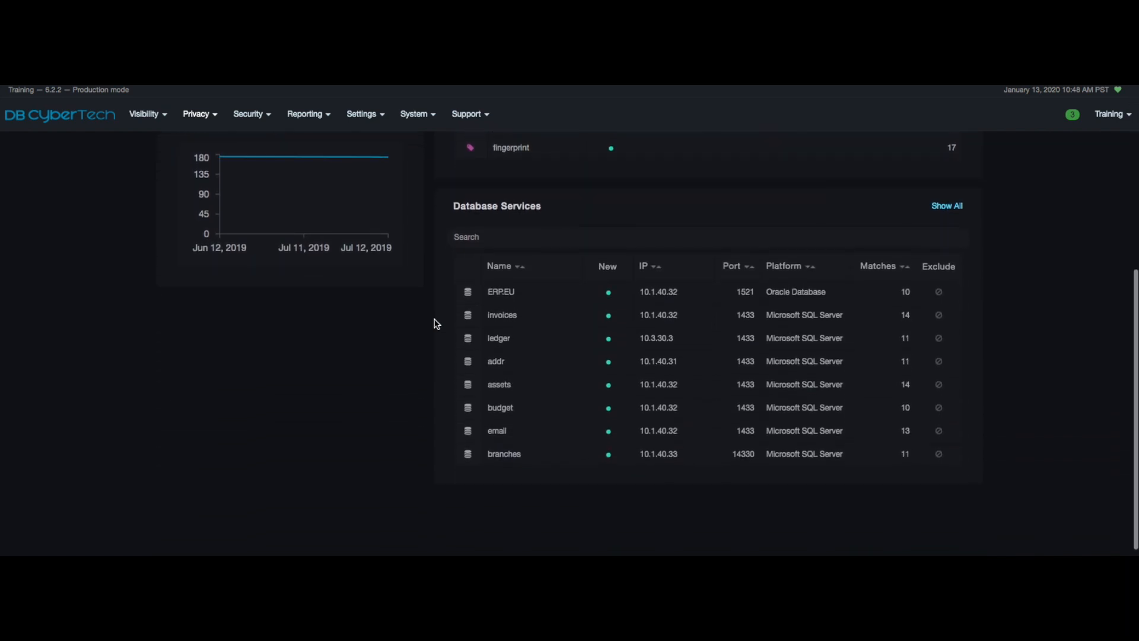
pyautogui.moveTo(591, 322)
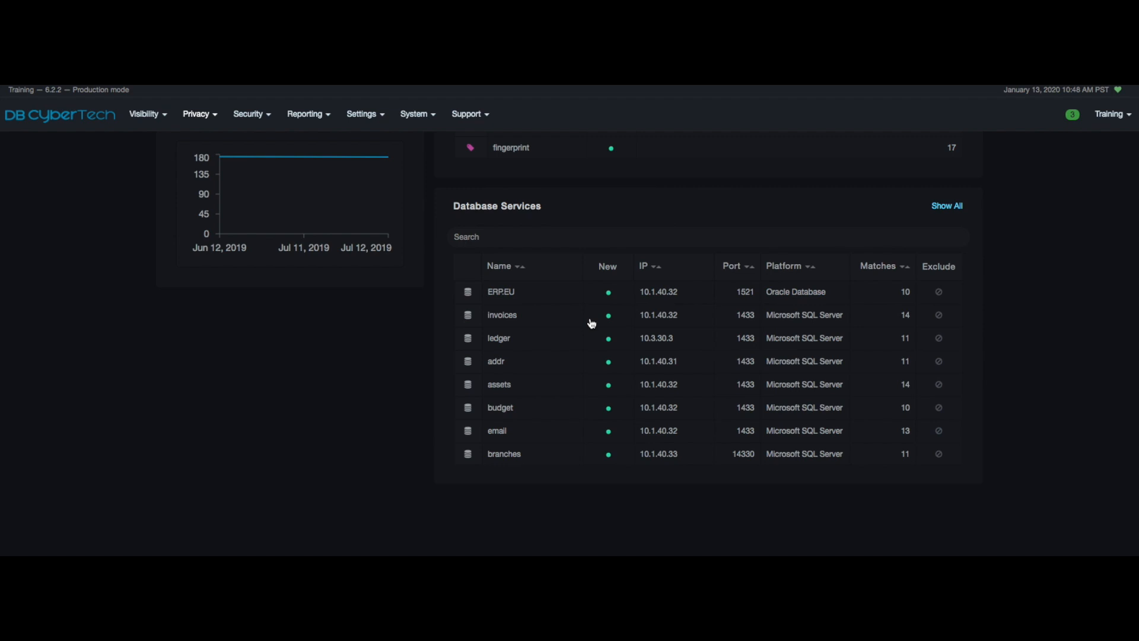
pyautogui.moveTo(394, 325)
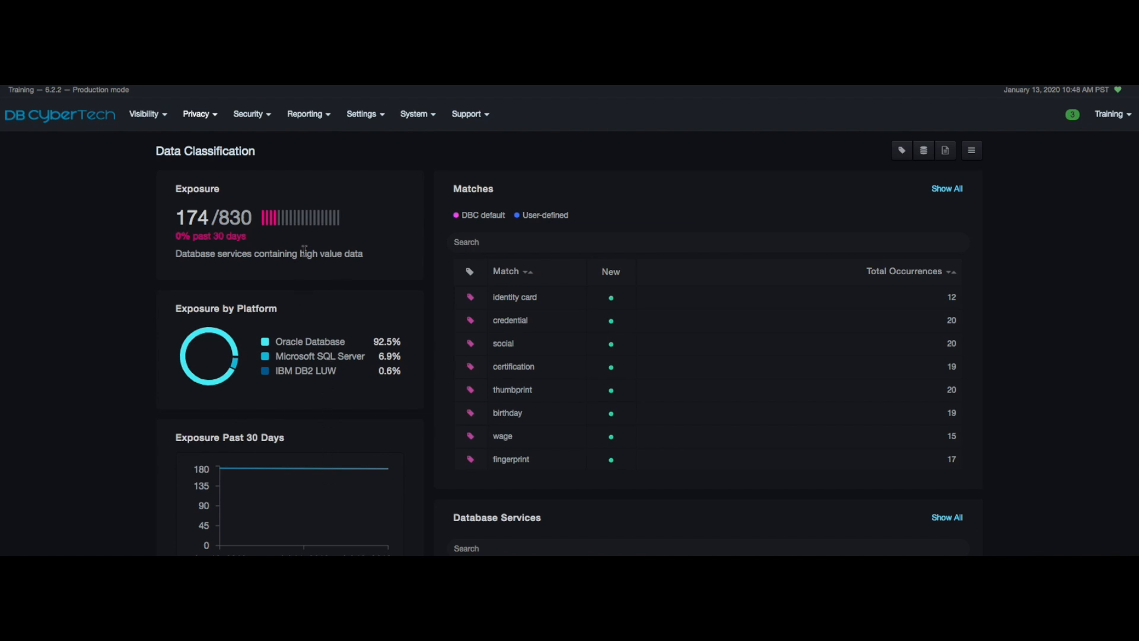
pyautogui.moveTo(226, 255)
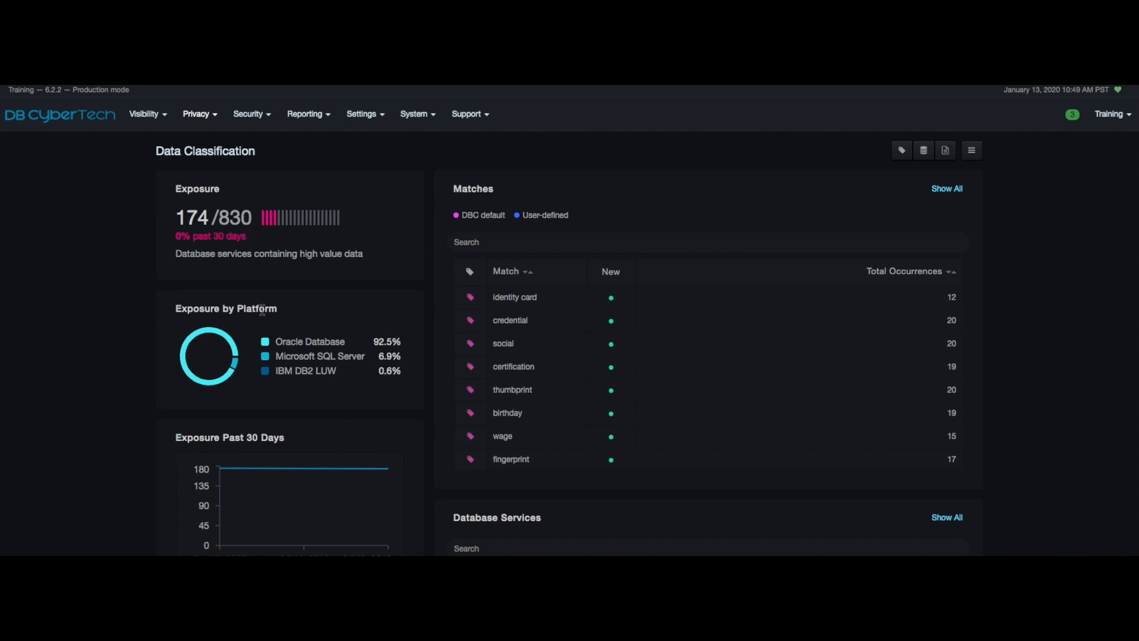
pyautogui.moveTo(349, 345)
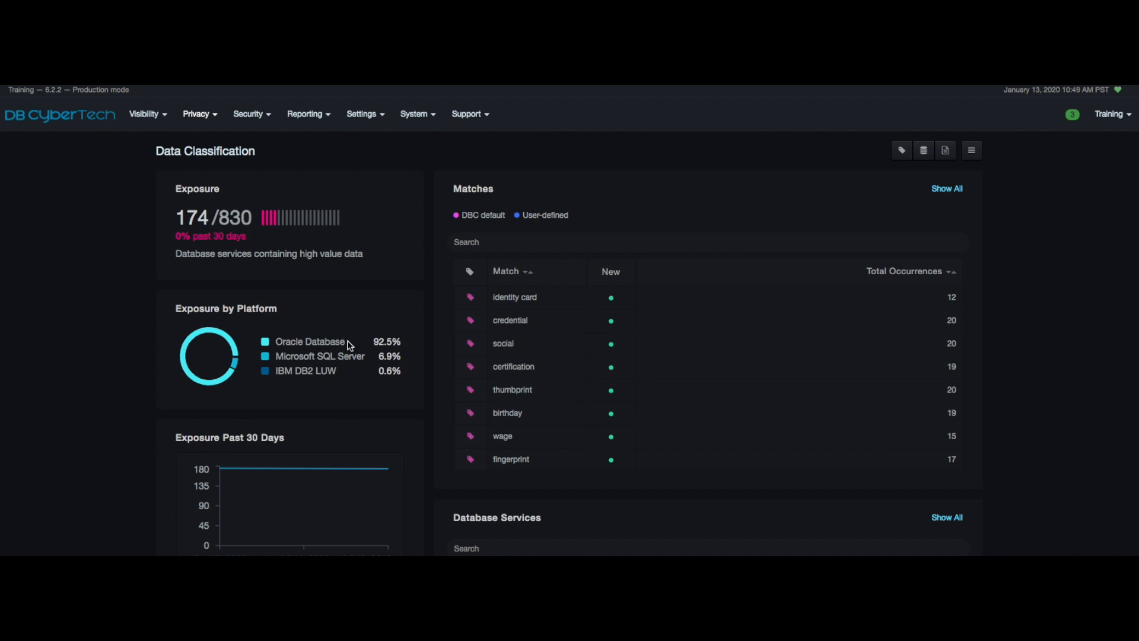
# Step: Open the identity card match details and review the database services it was found in
pyautogui.doubleClick(309, 341)
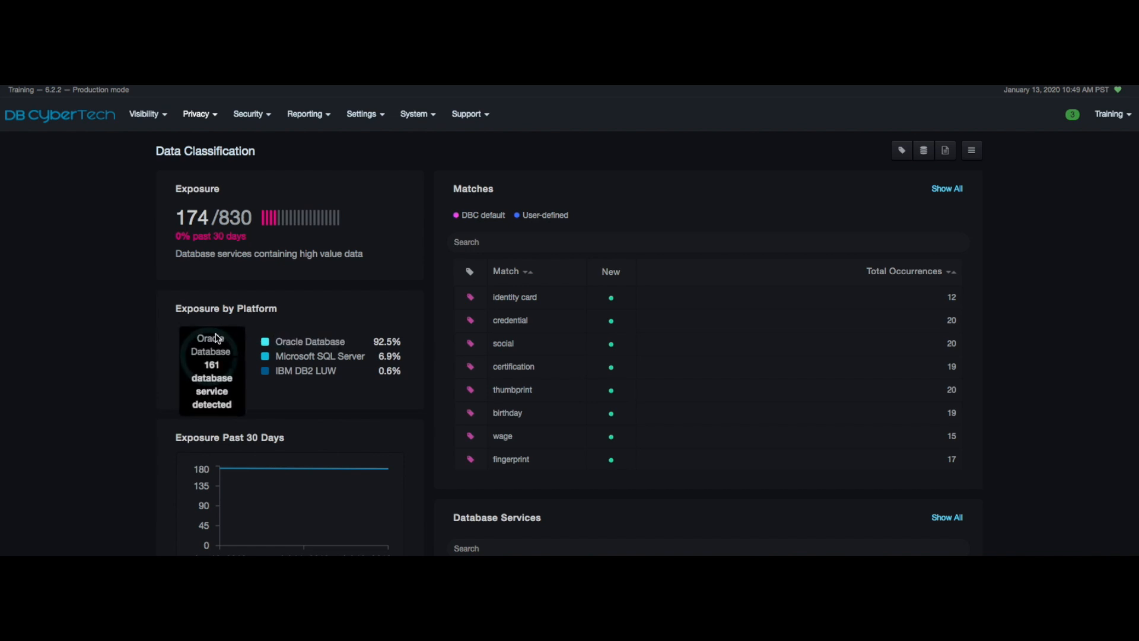
pyautogui.scroll(-3)
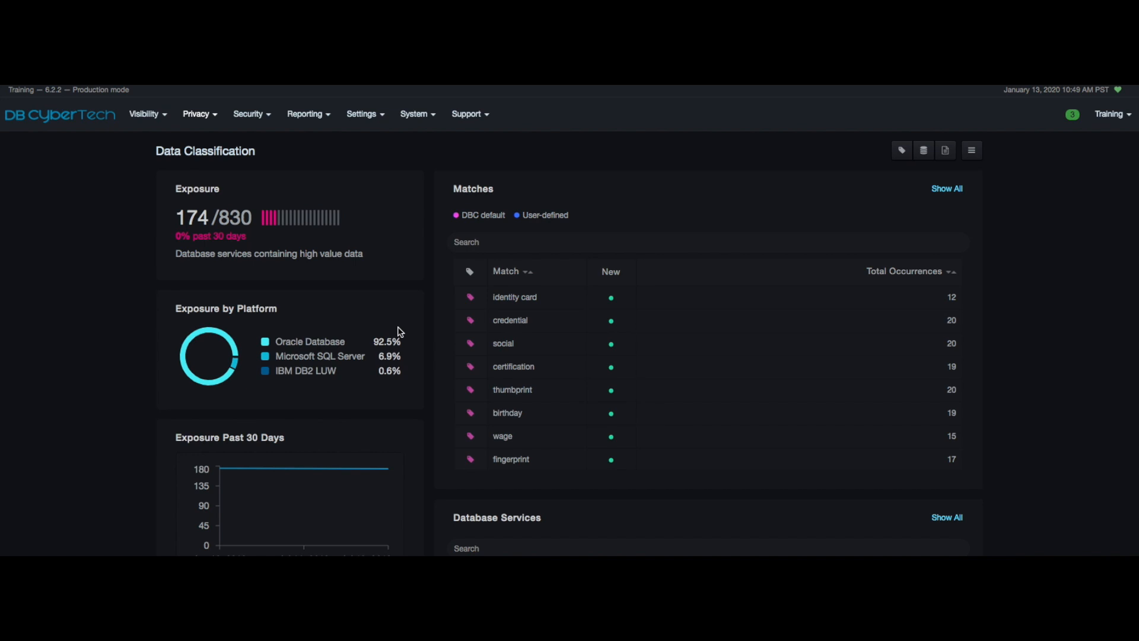
pyautogui.moveTo(477, 317)
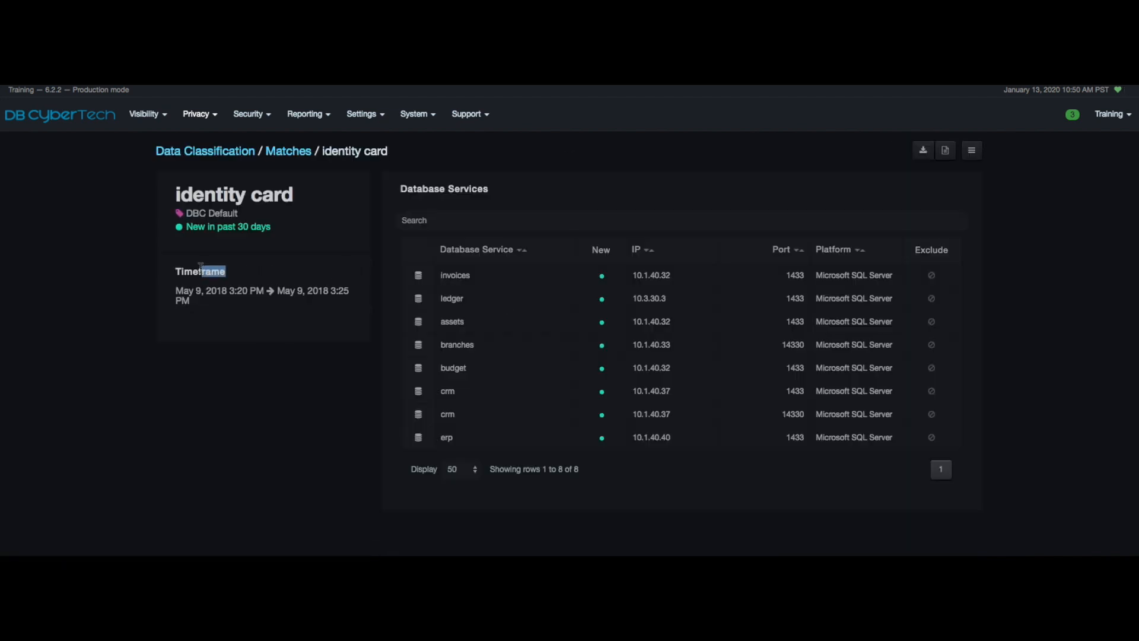
# Step: Inspect the invoices service's recorded SQL statement, then return to the Data Classification overview
pyautogui.doubleClick(199, 271)
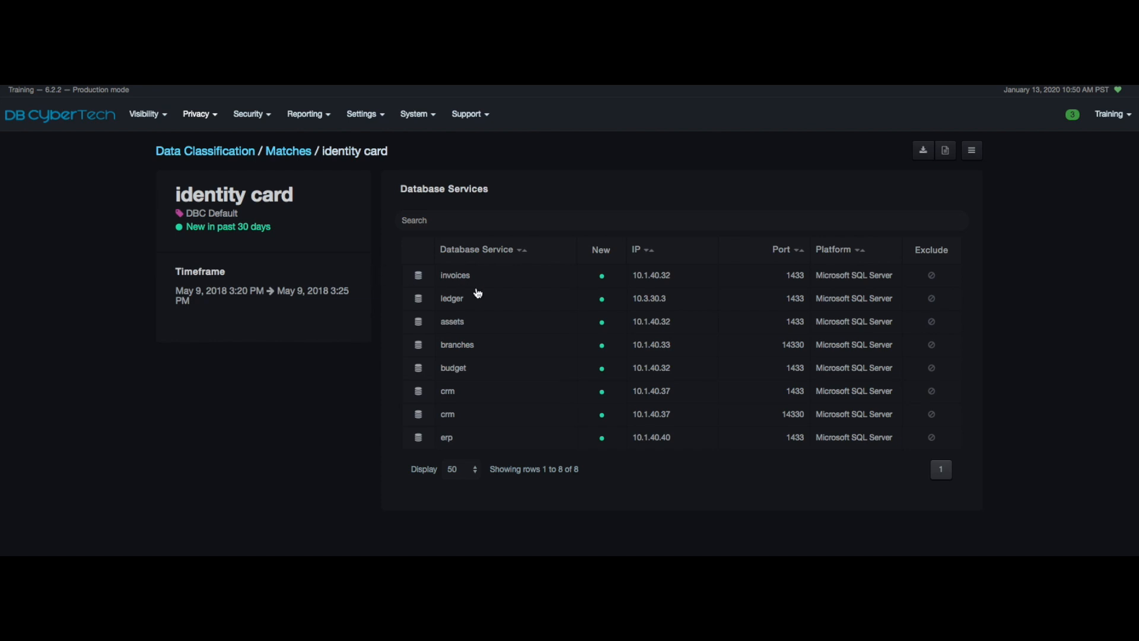
pyautogui.click(455, 274)
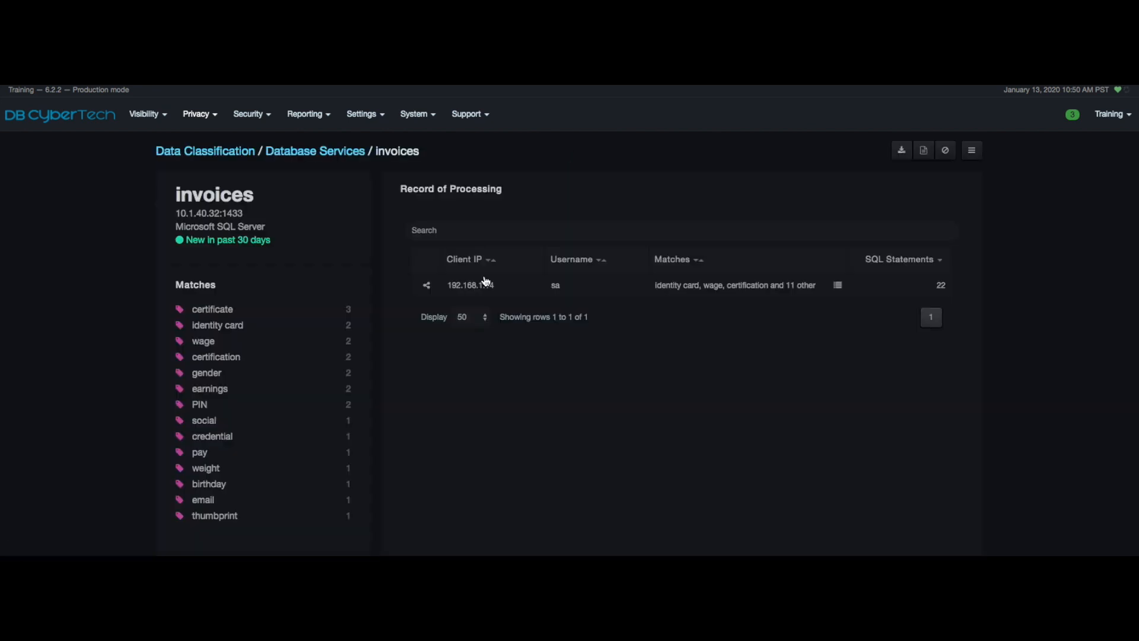
pyautogui.click(471, 283)
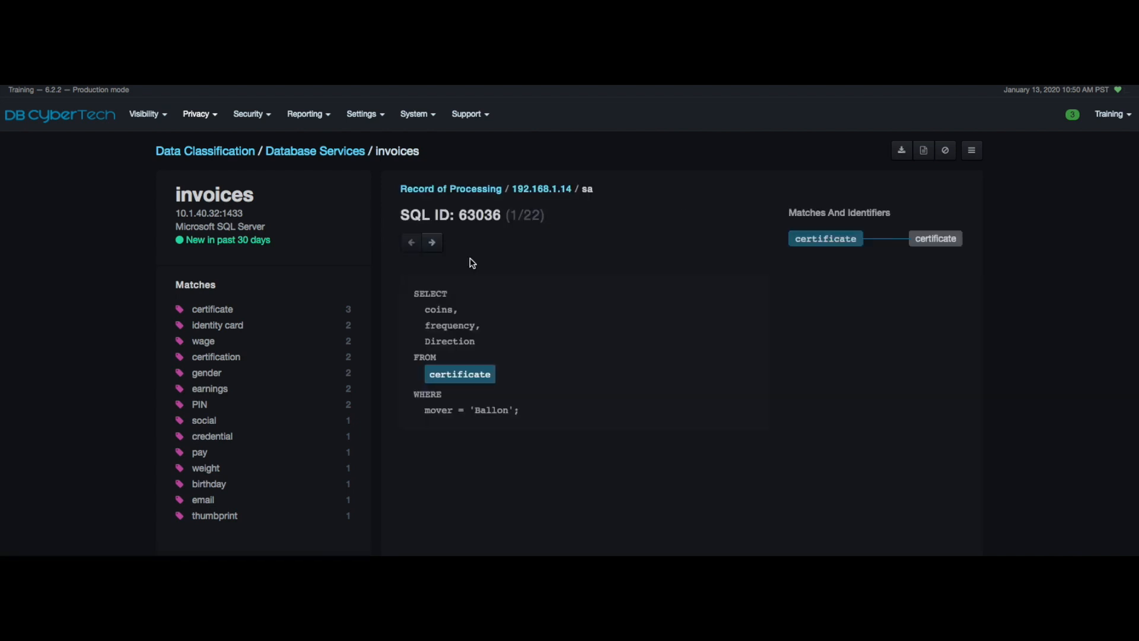
pyautogui.moveTo(295, 211)
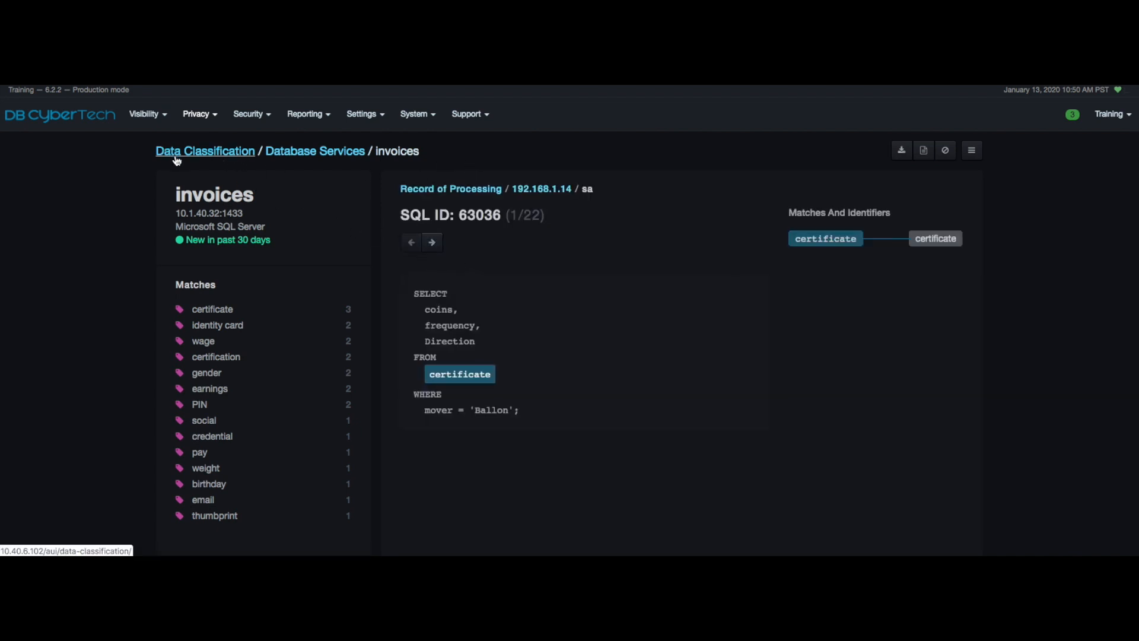
pyautogui.click(205, 151)
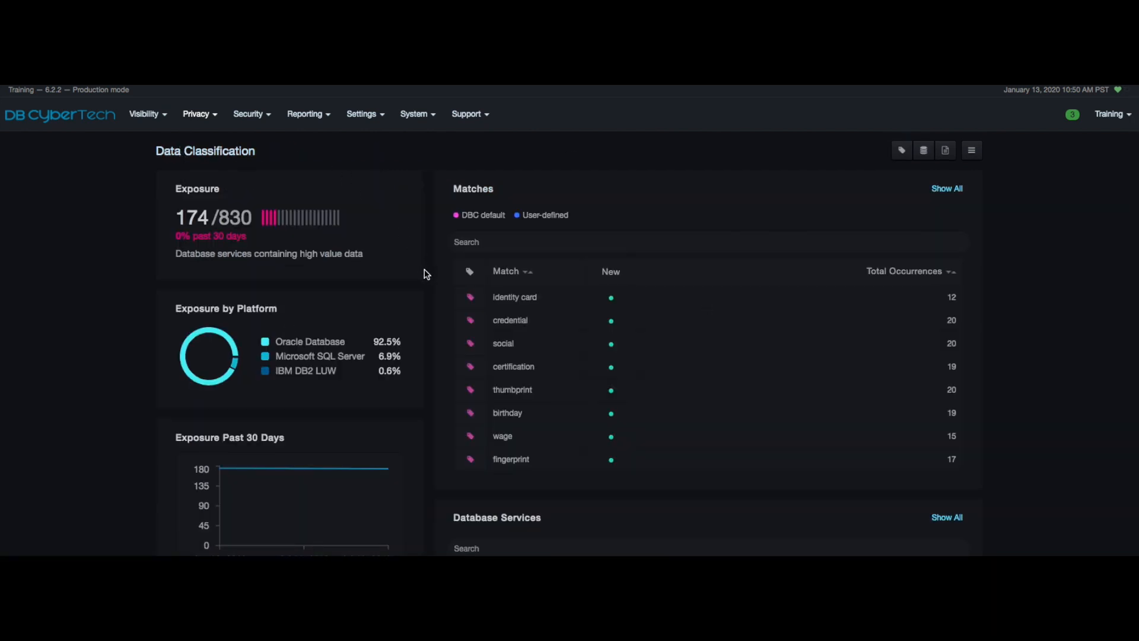
pyautogui.scroll(-3)
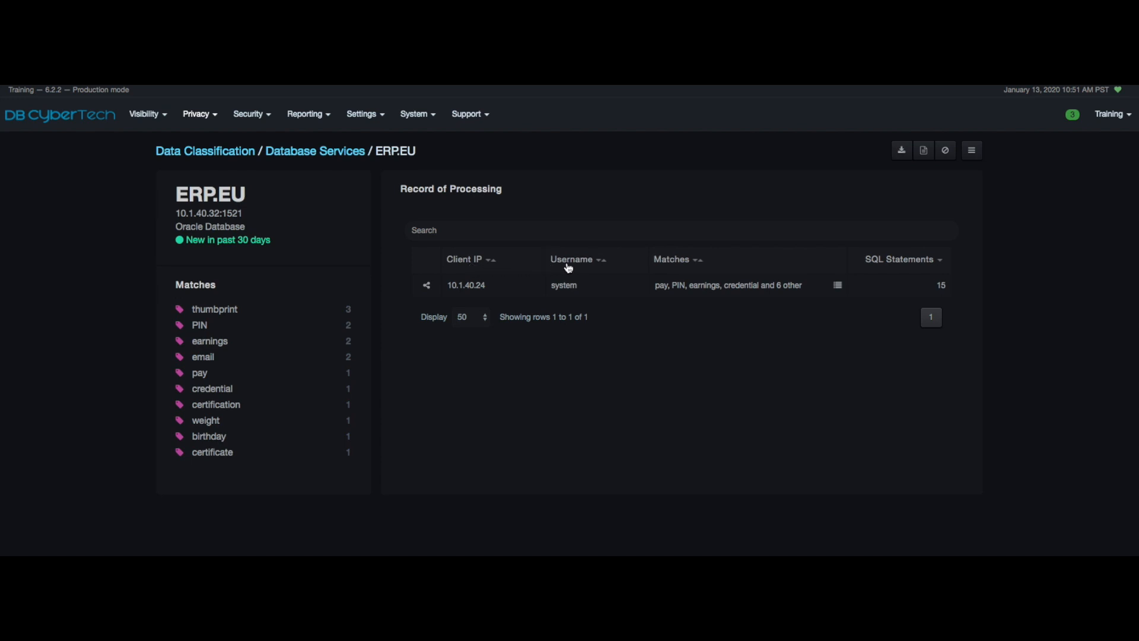
pyautogui.moveTo(881, 260)
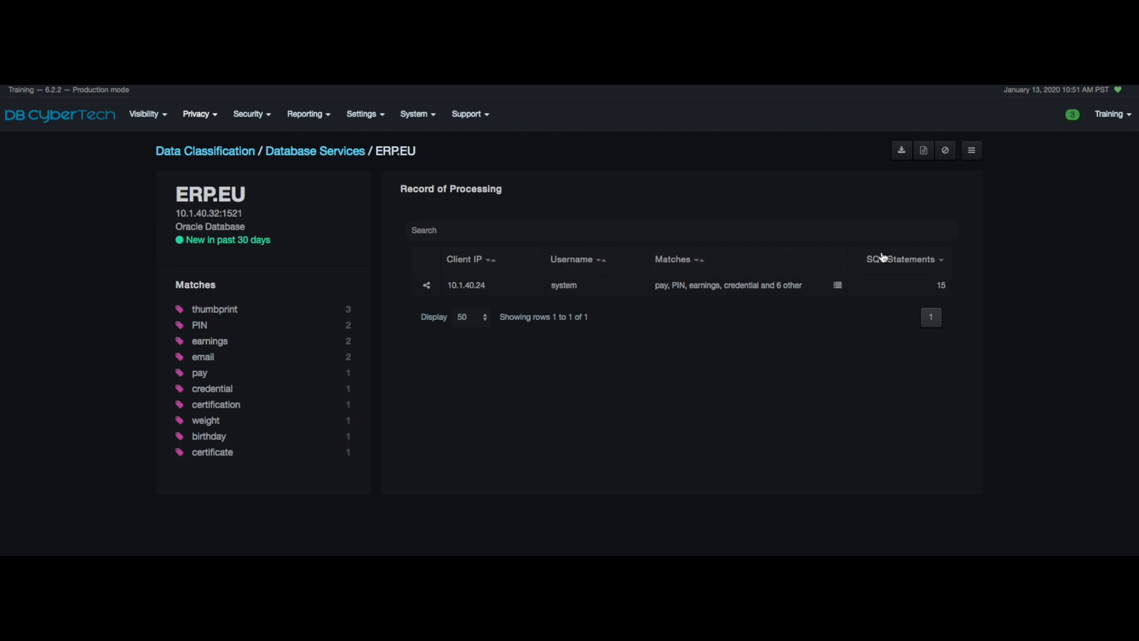
pyautogui.moveTo(900, 260)
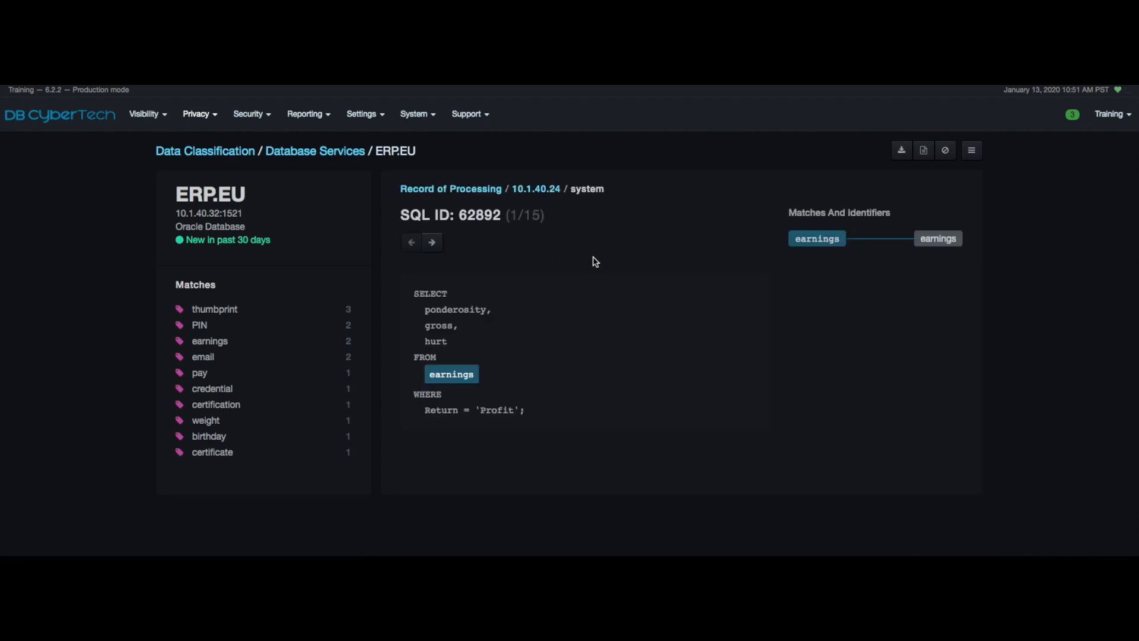
pyautogui.moveTo(174, 141)
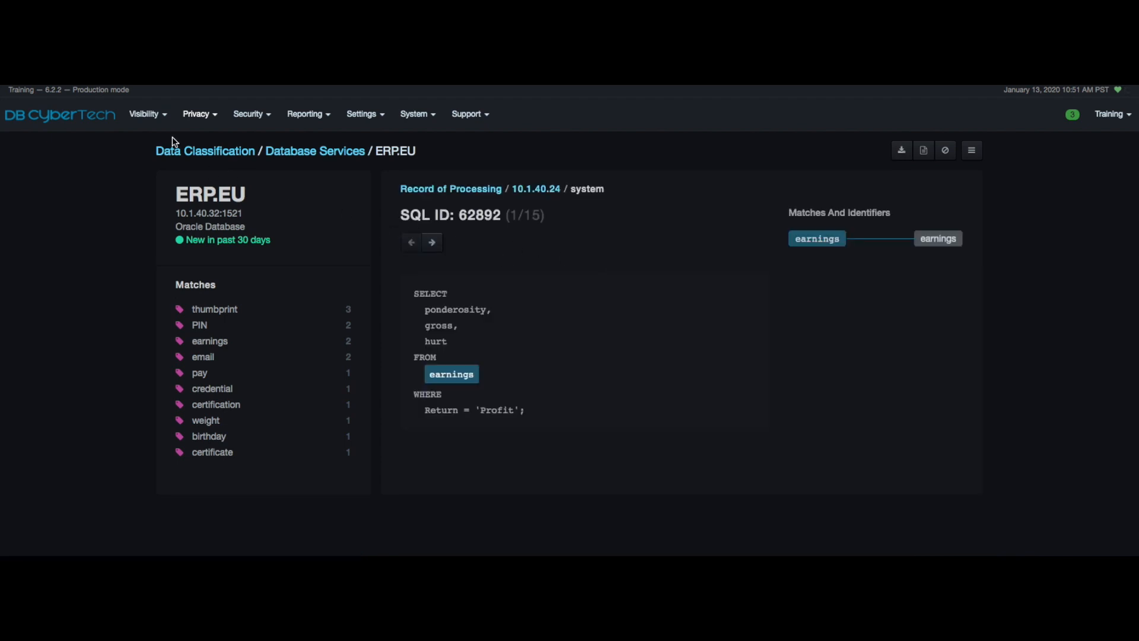
pyautogui.click(205, 150)
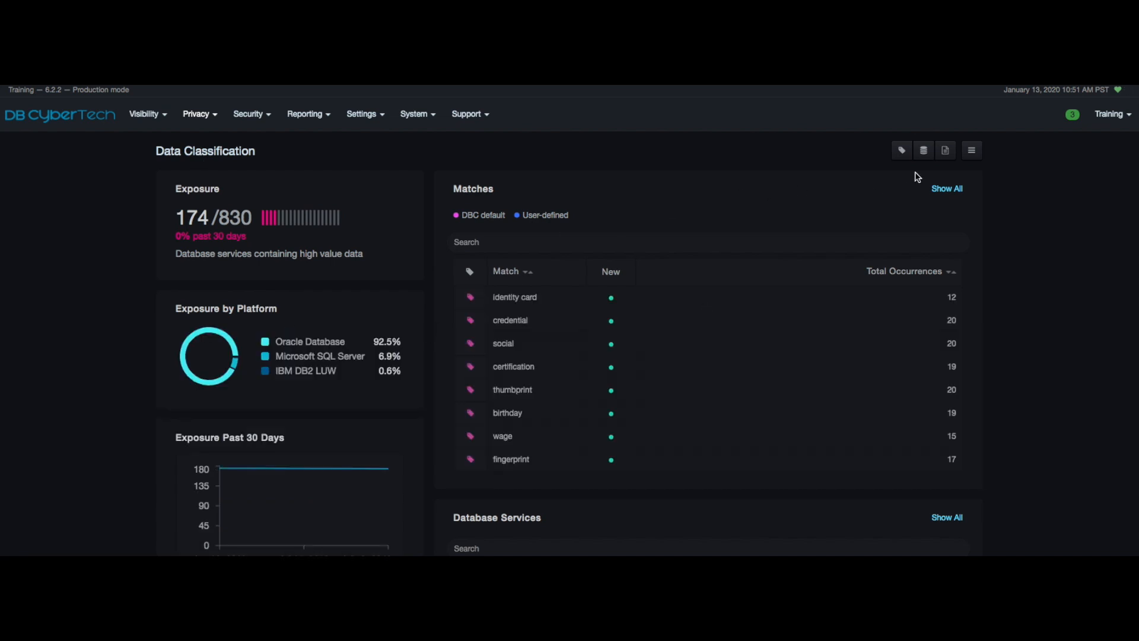
pyautogui.moveTo(900, 151)
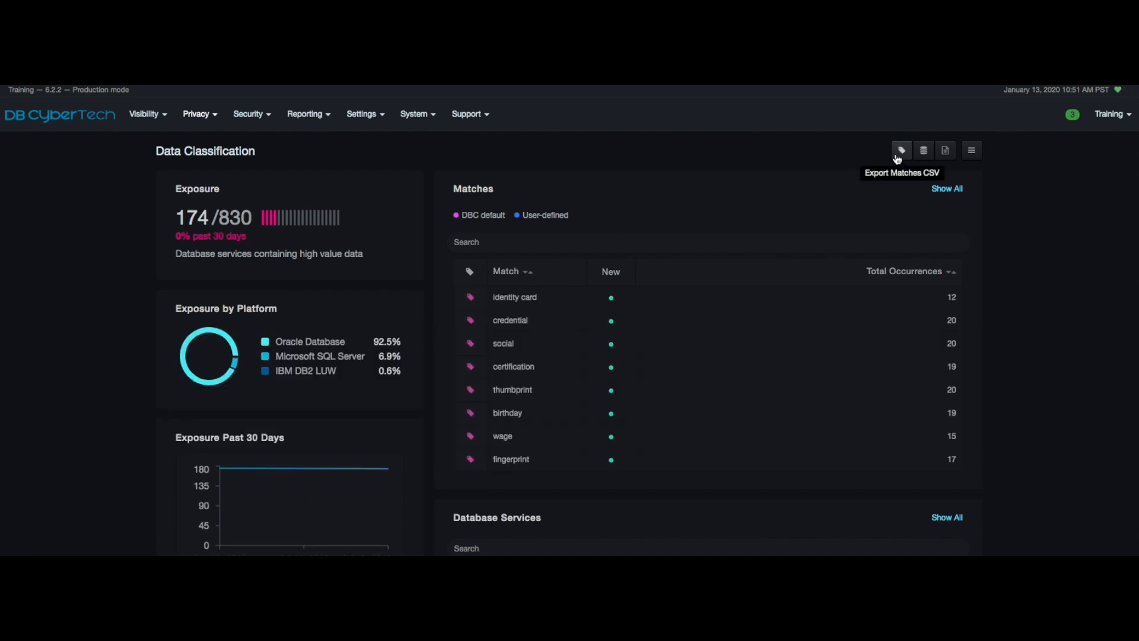
pyautogui.moveTo(836, 162)
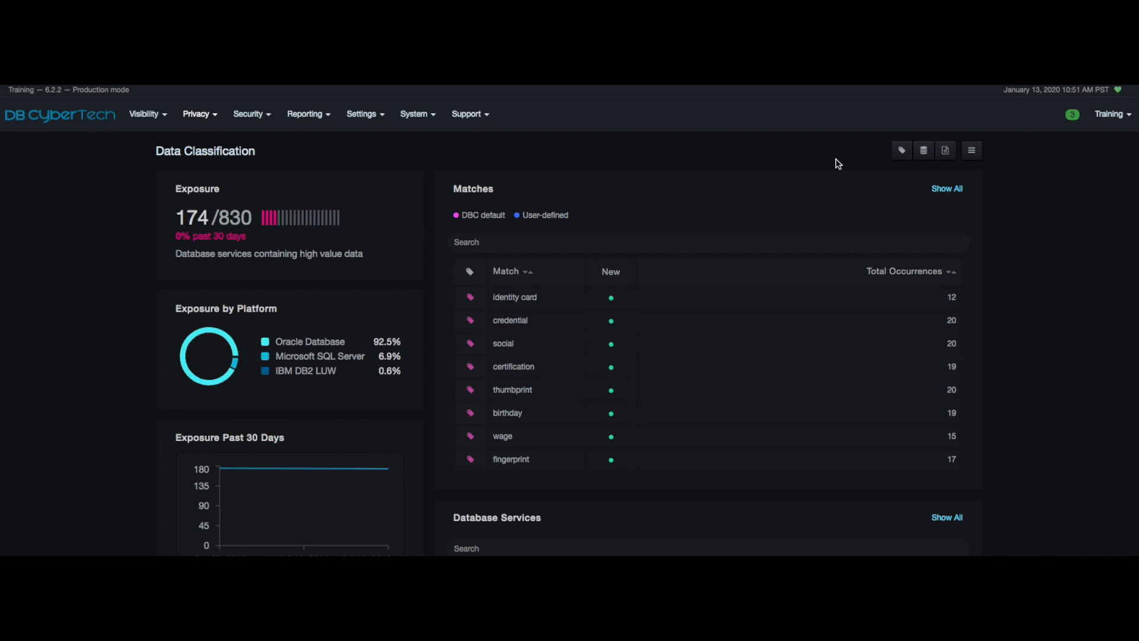
# Step: Export the Matches list as CSV and the classification summary report as PDF
pyautogui.click(901, 151)
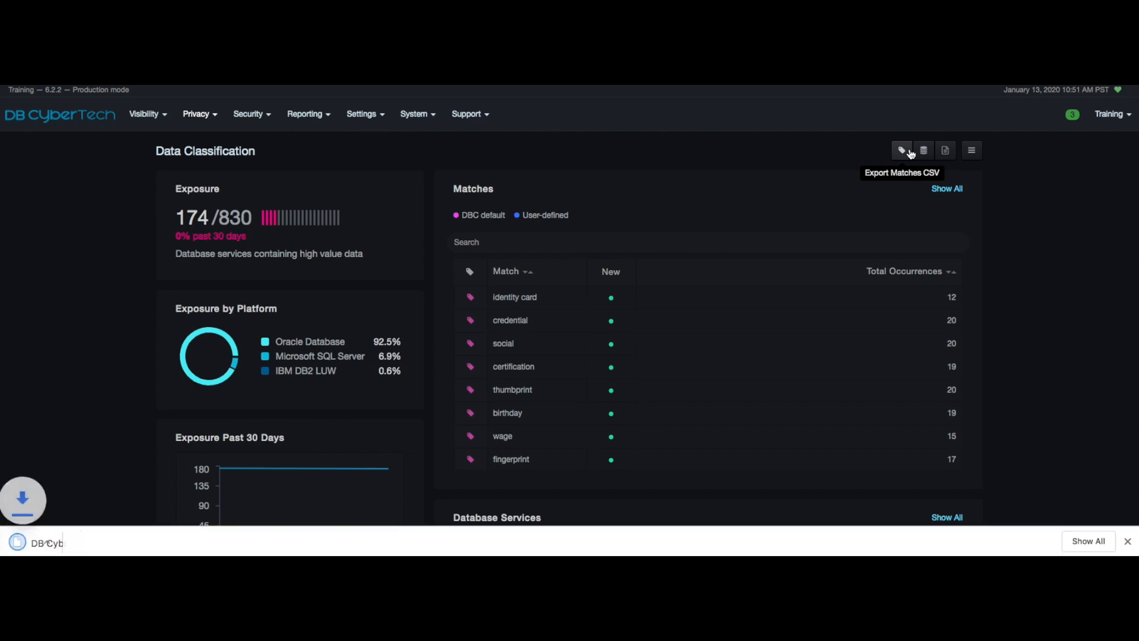
pyautogui.click(900, 151)
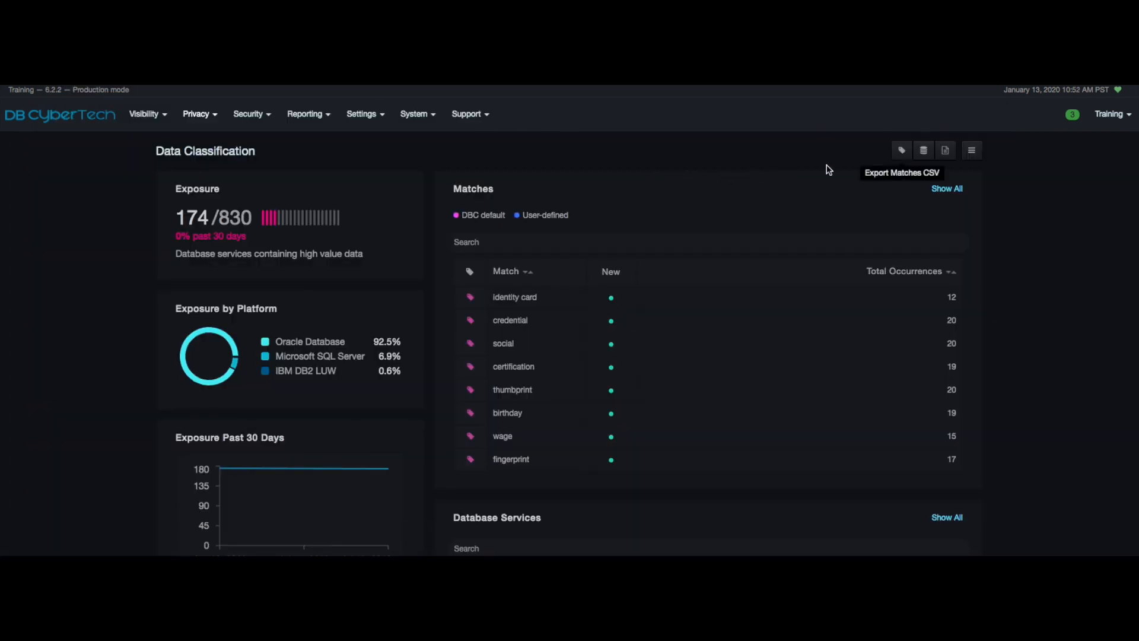
pyautogui.moveTo(923, 151)
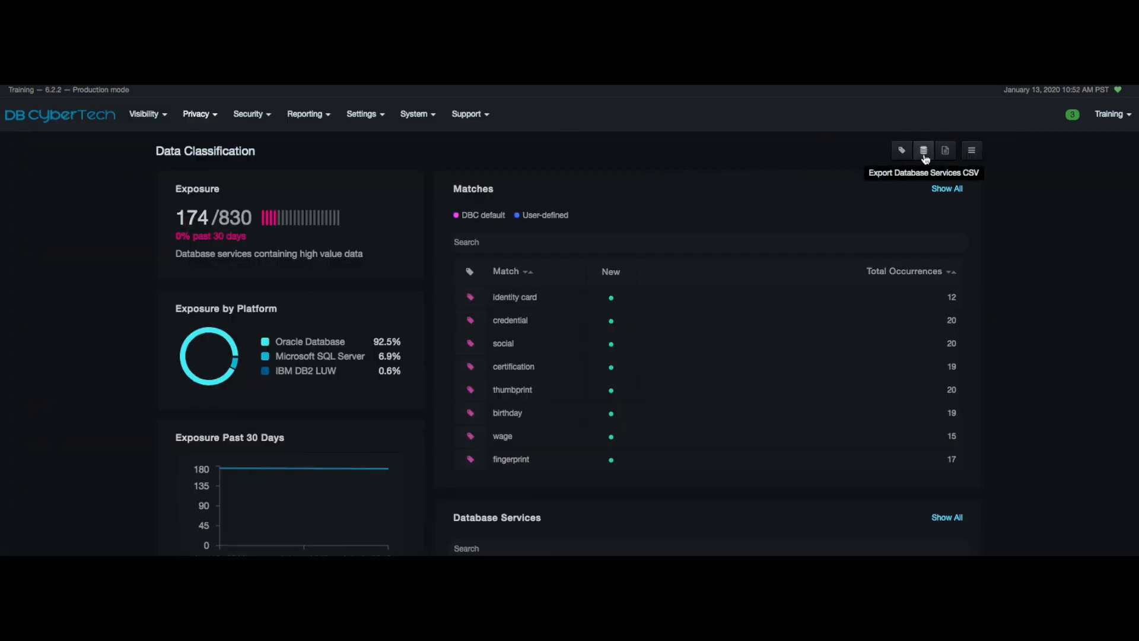
pyautogui.moveTo(945, 151)
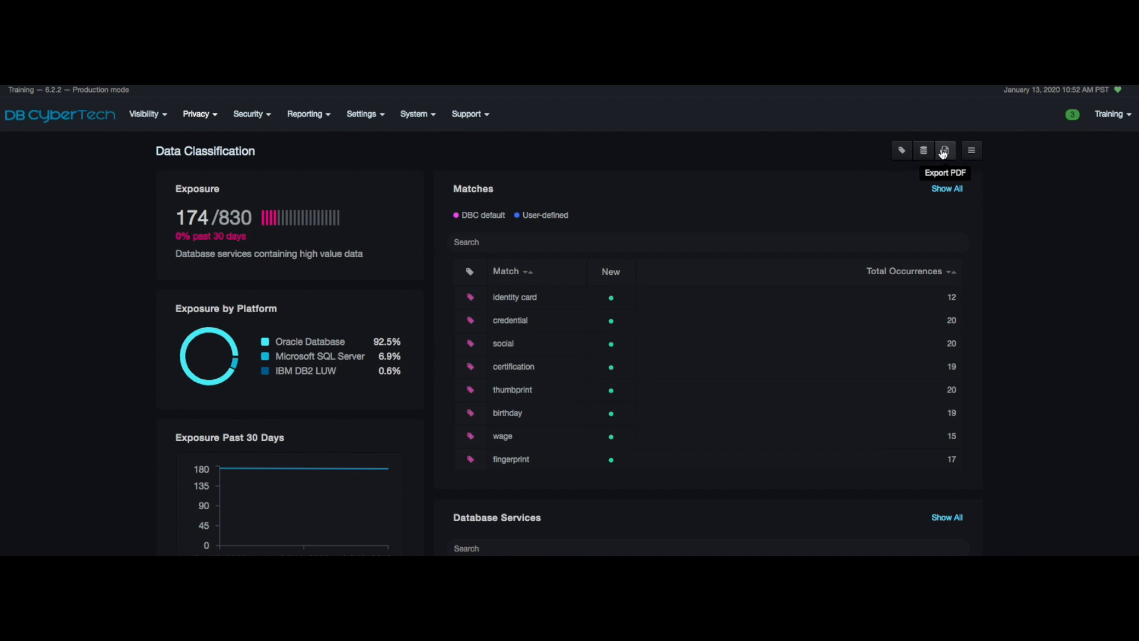
pyautogui.click(945, 151)
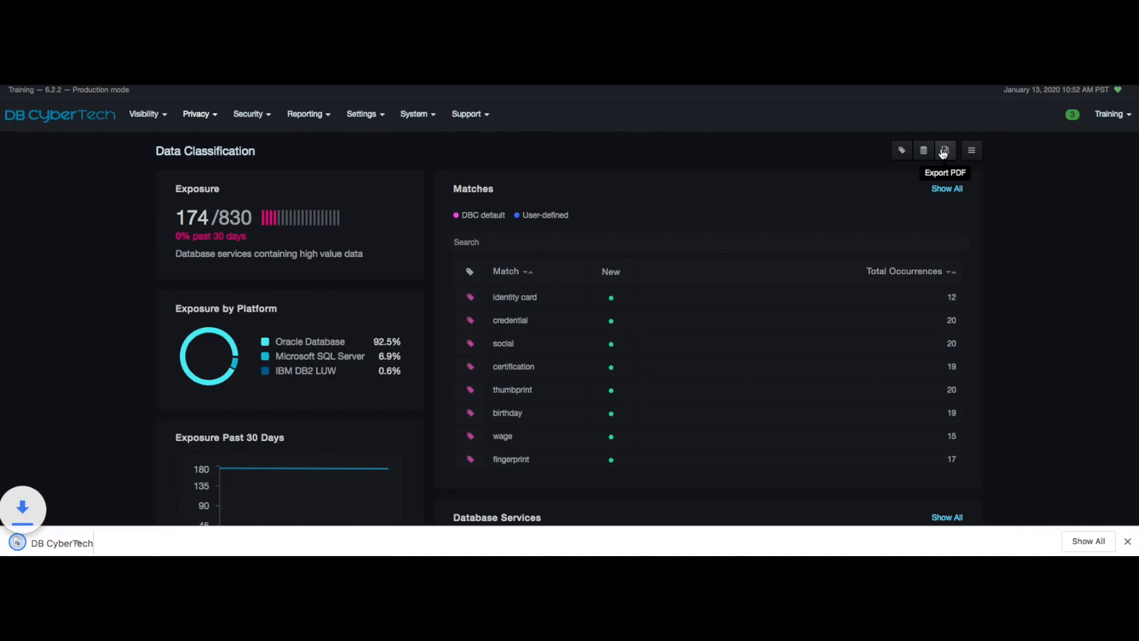
# Step: Open the downloaded Summary Report PDF and page down to its database services table
pyautogui.click(944, 151)
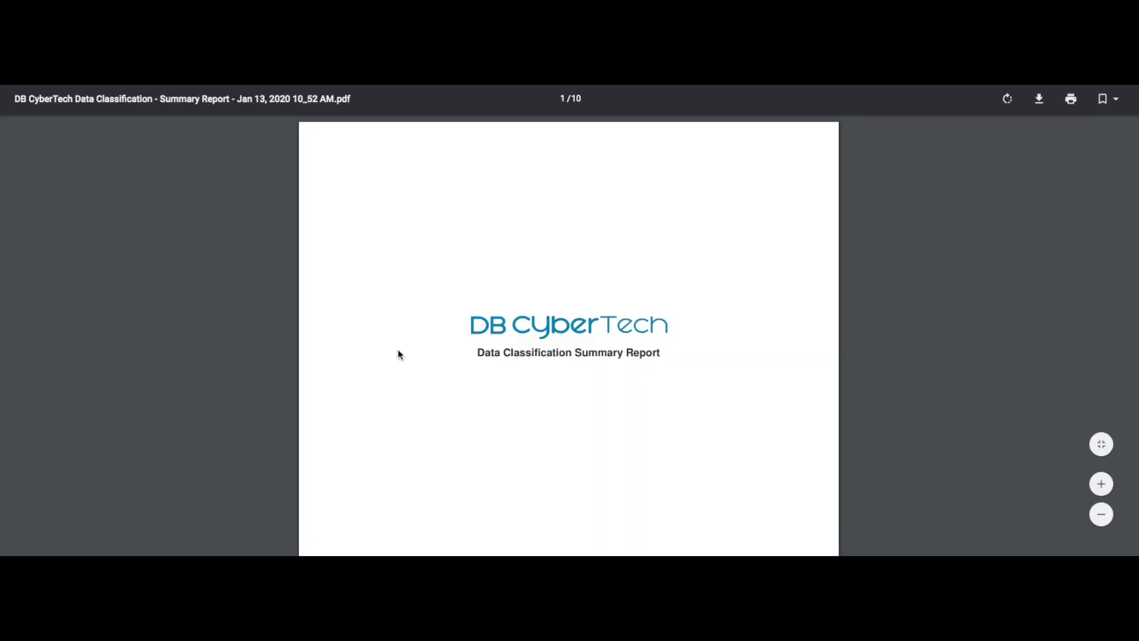
pyautogui.scroll(-3)
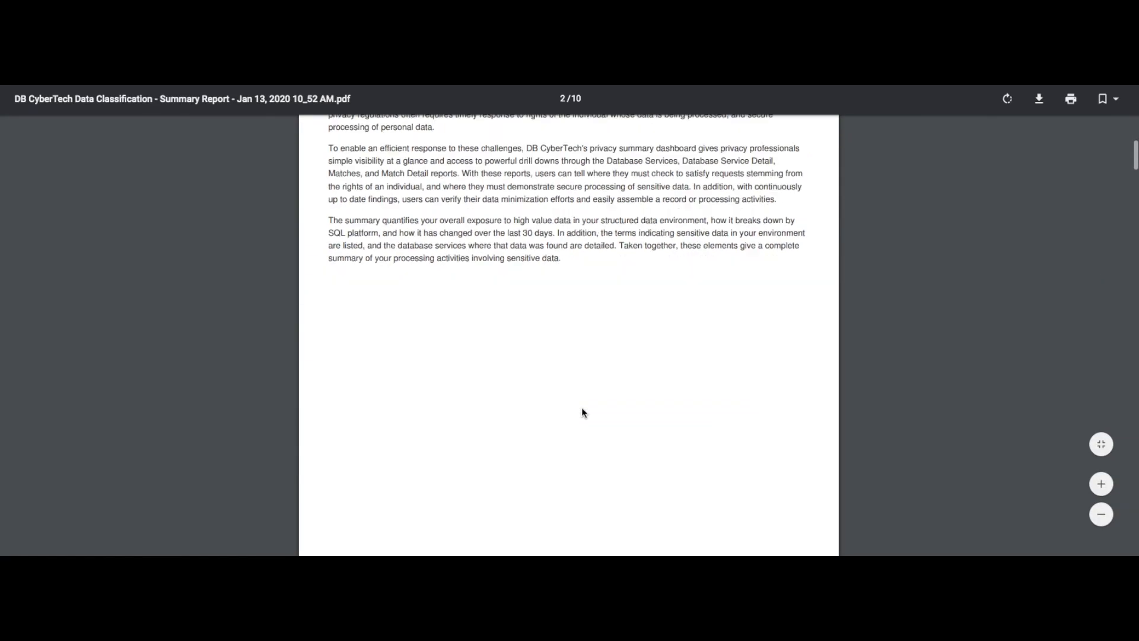
pyautogui.scroll(-3)
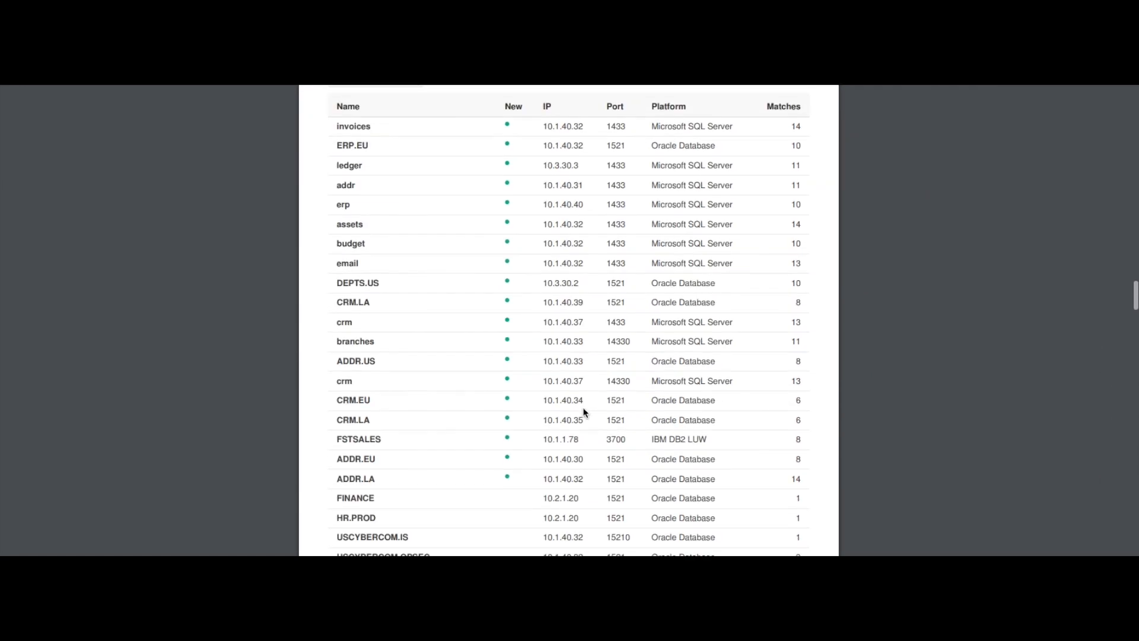
pyautogui.scroll(-3)
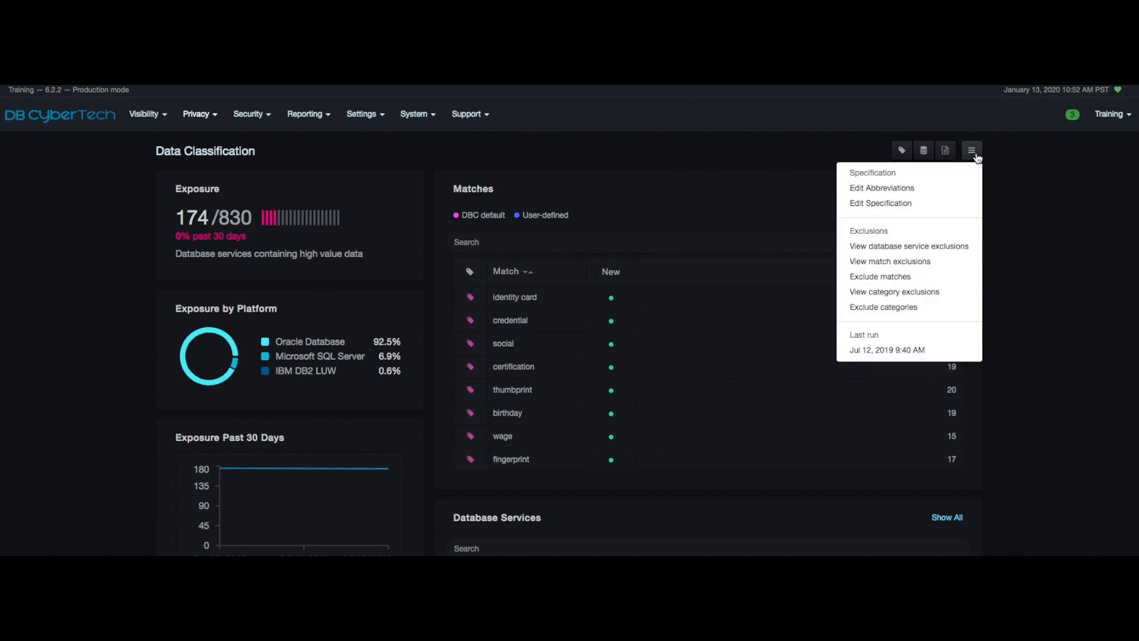
pyautogui.moveTo(975, 161)
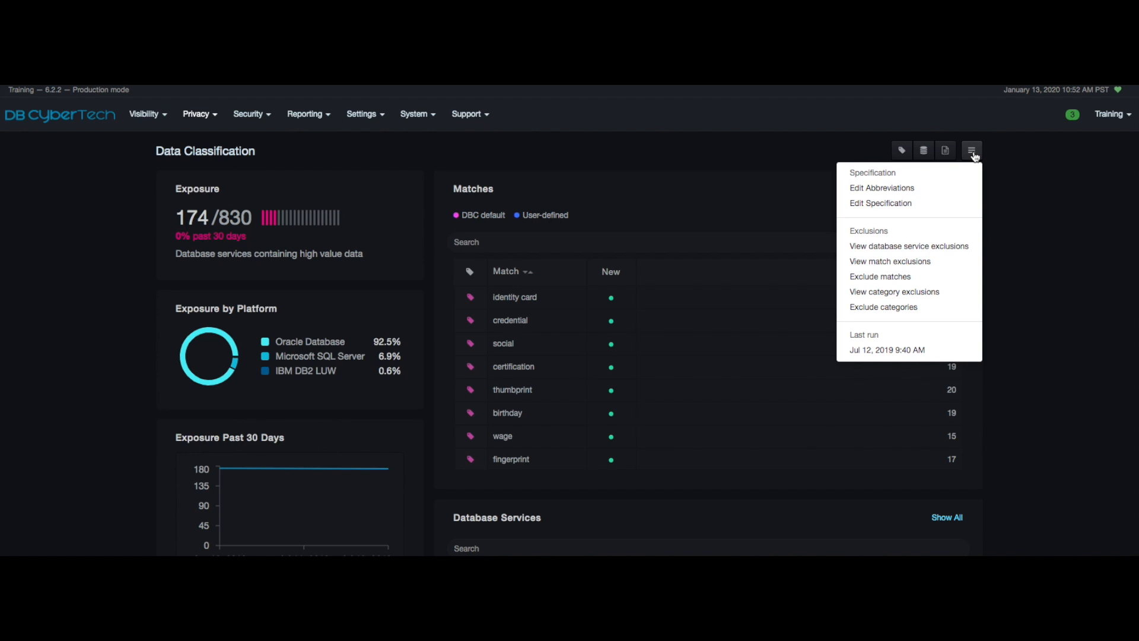
pyautogui.moveTo(882, 187)
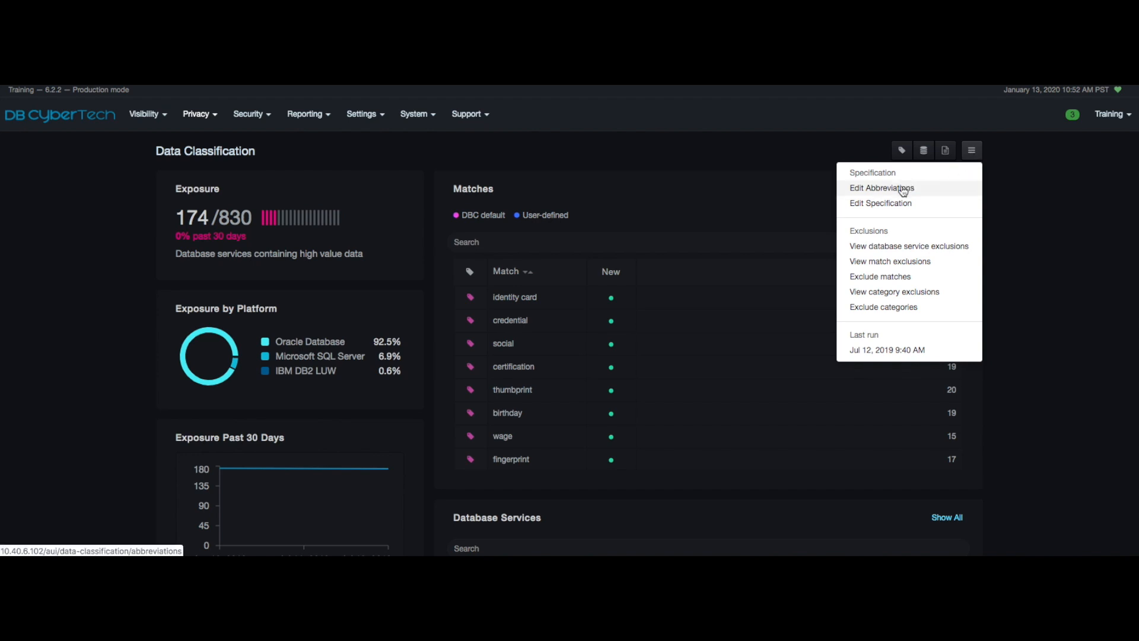
# Step: Open Edit Abbreviations and look over entries such as acct and its expansion
pyautogui.click(881, 187)
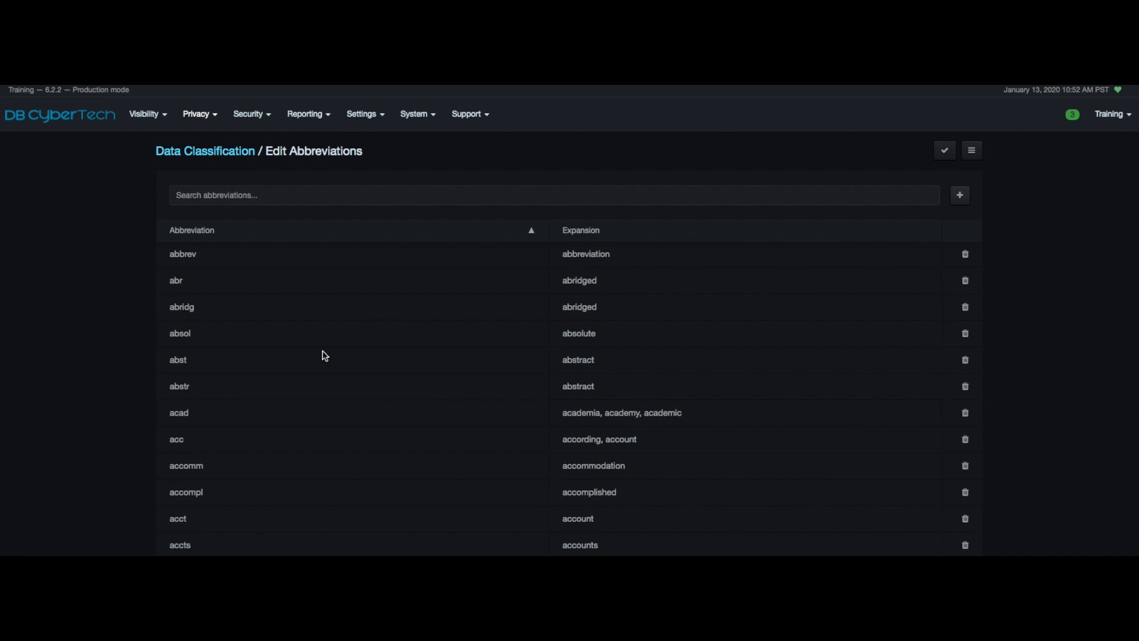
pyautogui.moveTo(315, 393)
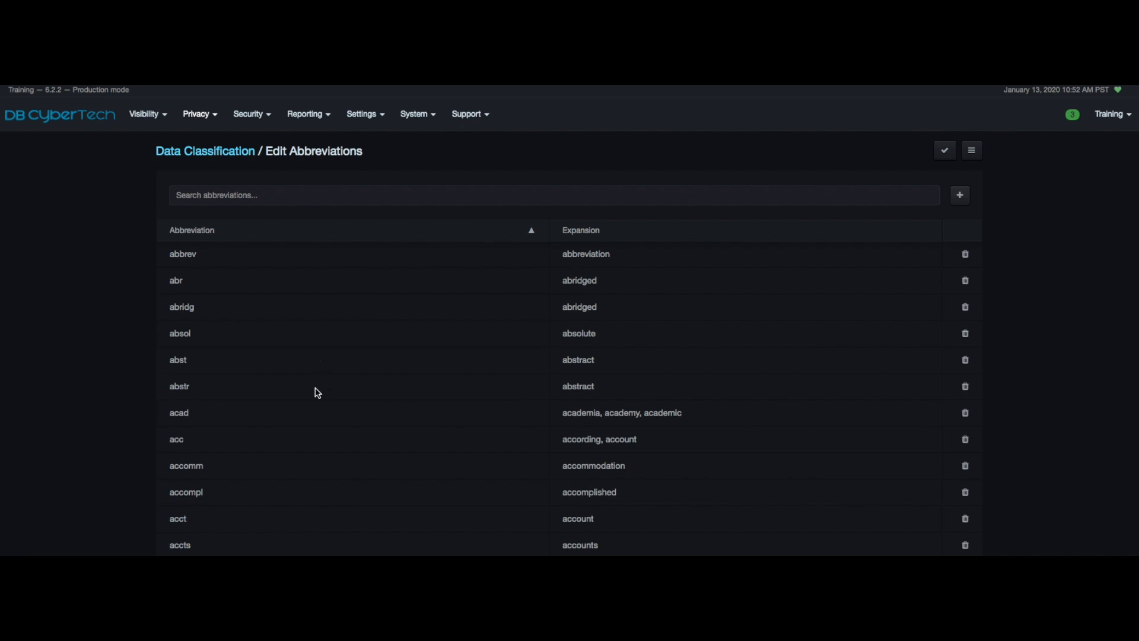
pyautogui.scroll(-3)
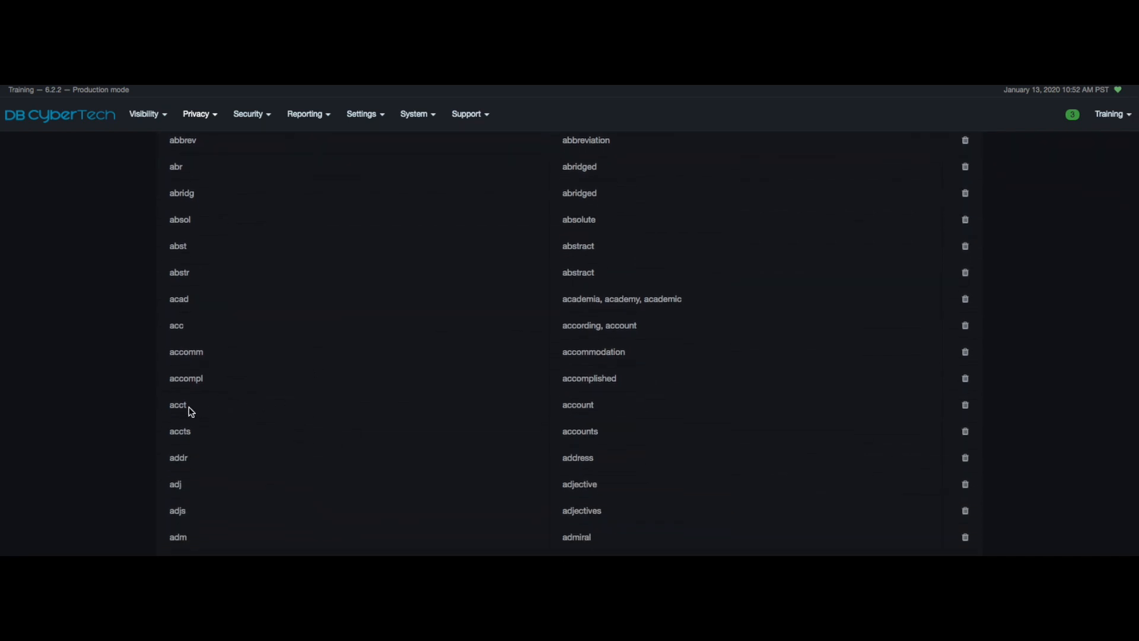
pyautogui.doubleClick(176, 405)
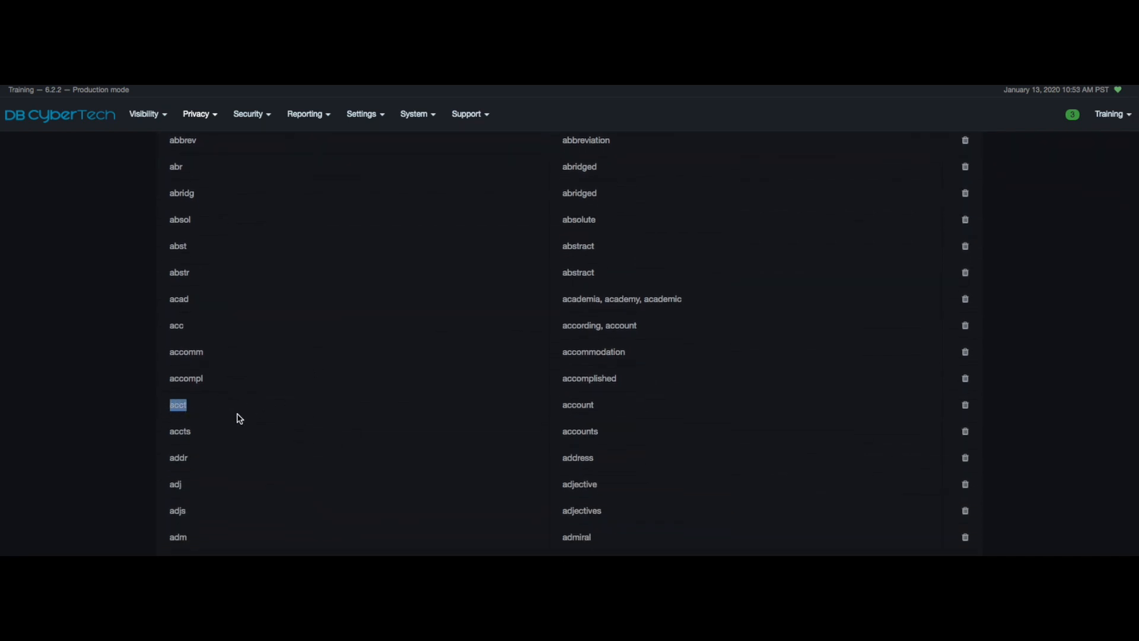
pyautogui.moveTo(519, 415)
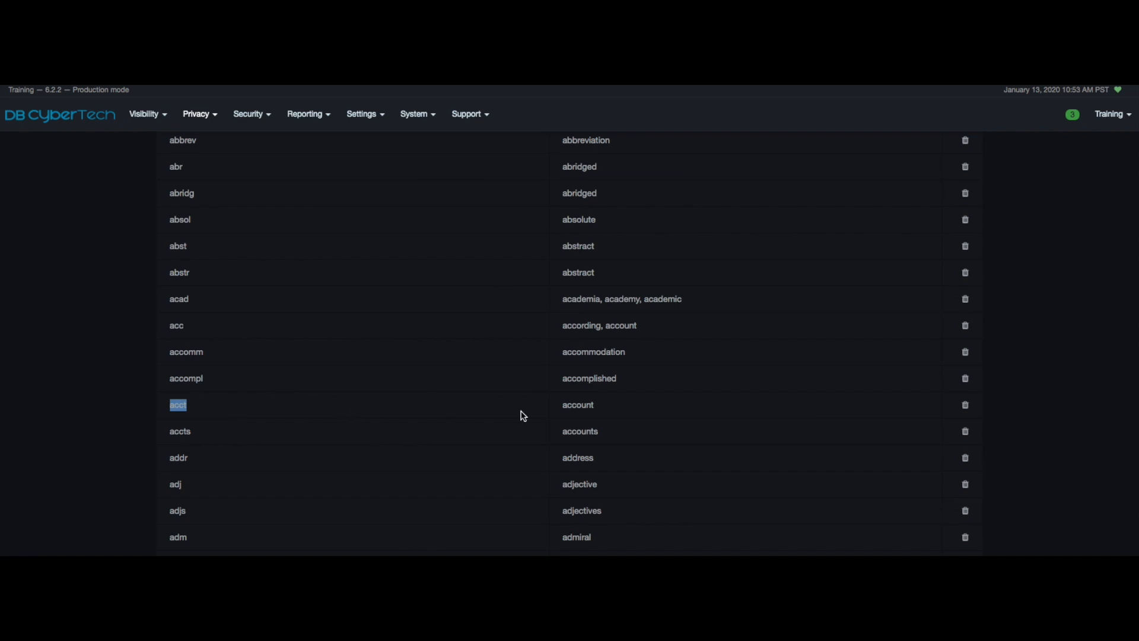
pyautogui.doubleClick(578, 404)
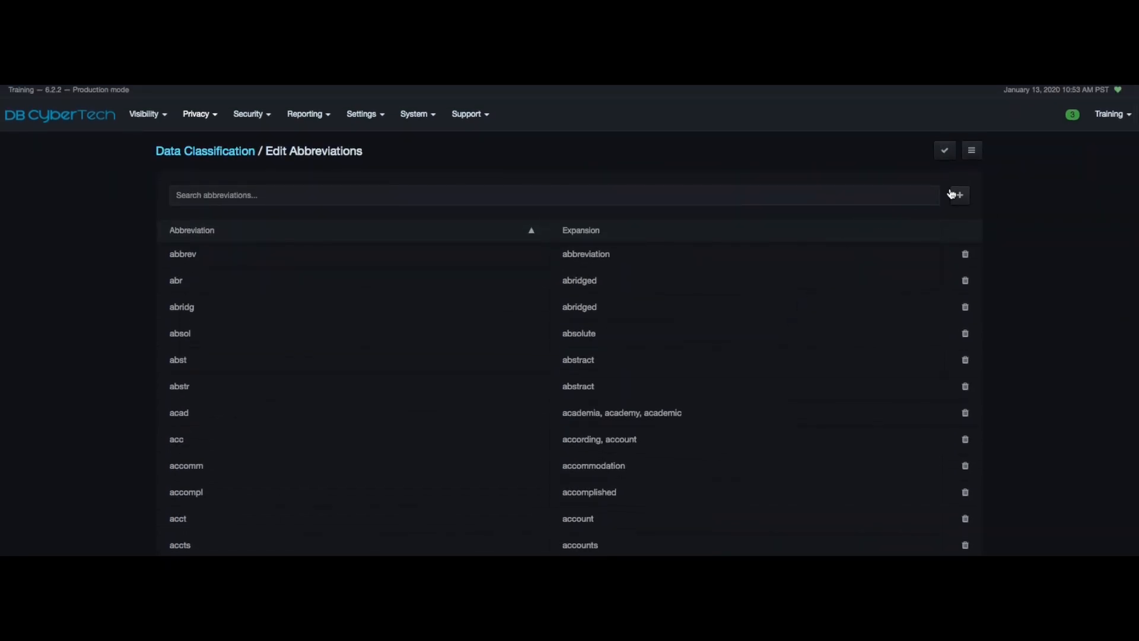
# Step: Start adding a new abbreviation, cancel it, and bring up the classification pages menu
pyautogui.click(958, 194)
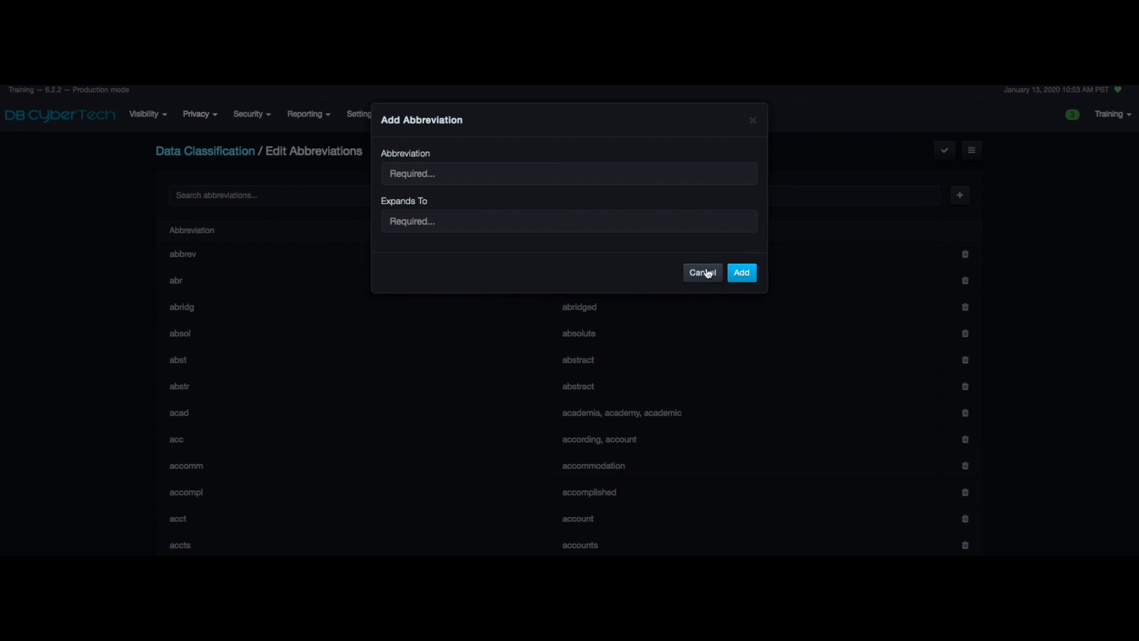
pyautogui.click(702, 272)
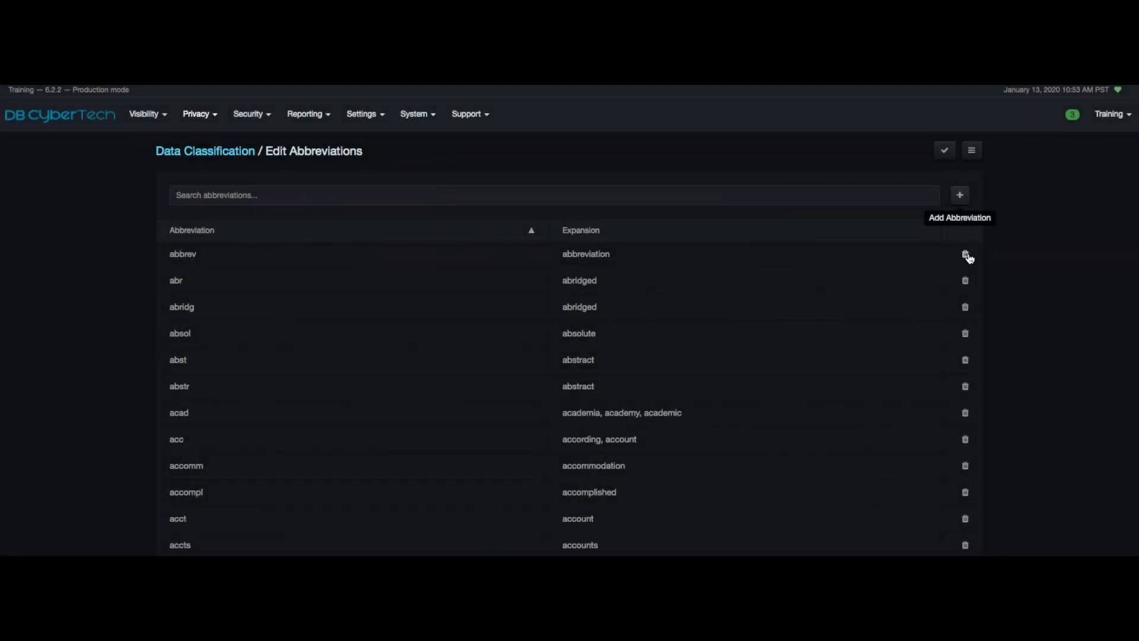
pyautogui.click(965, 254)
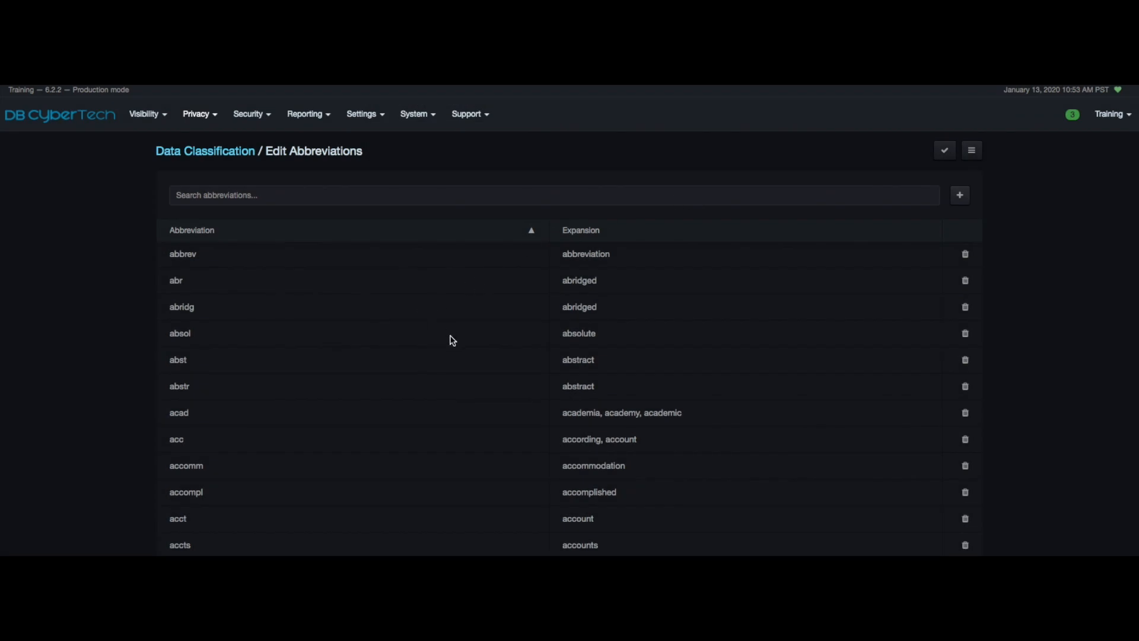
pyautogui.click(971, 150)
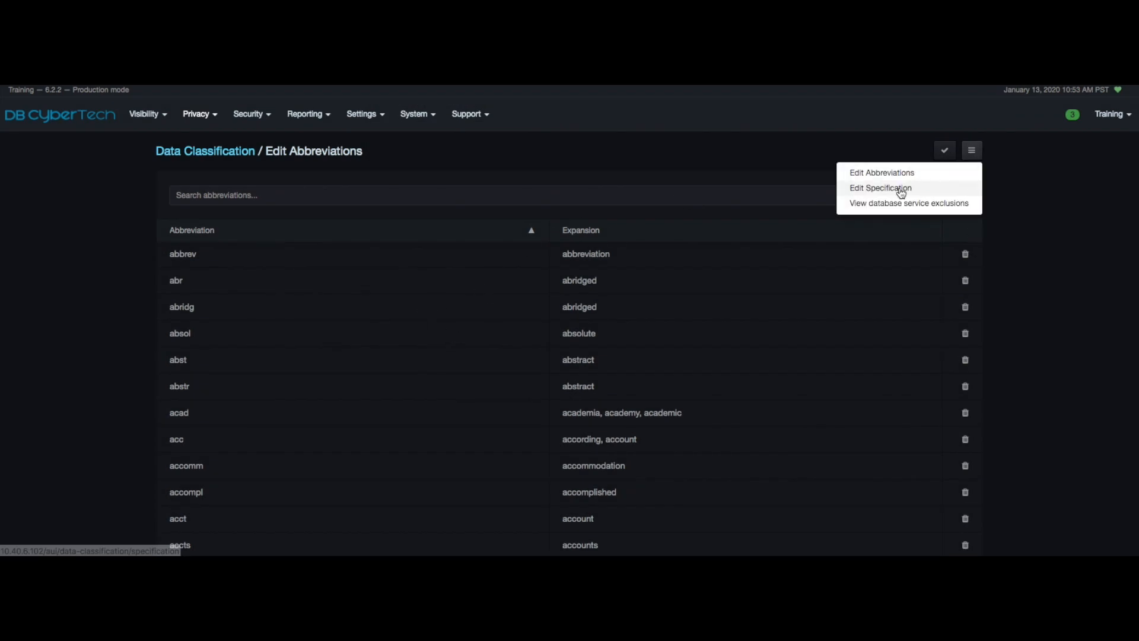
# Step: Open Edit Specification and browse the economic, salary, email and certification categories' terms
pyautogui.click(879, 187)
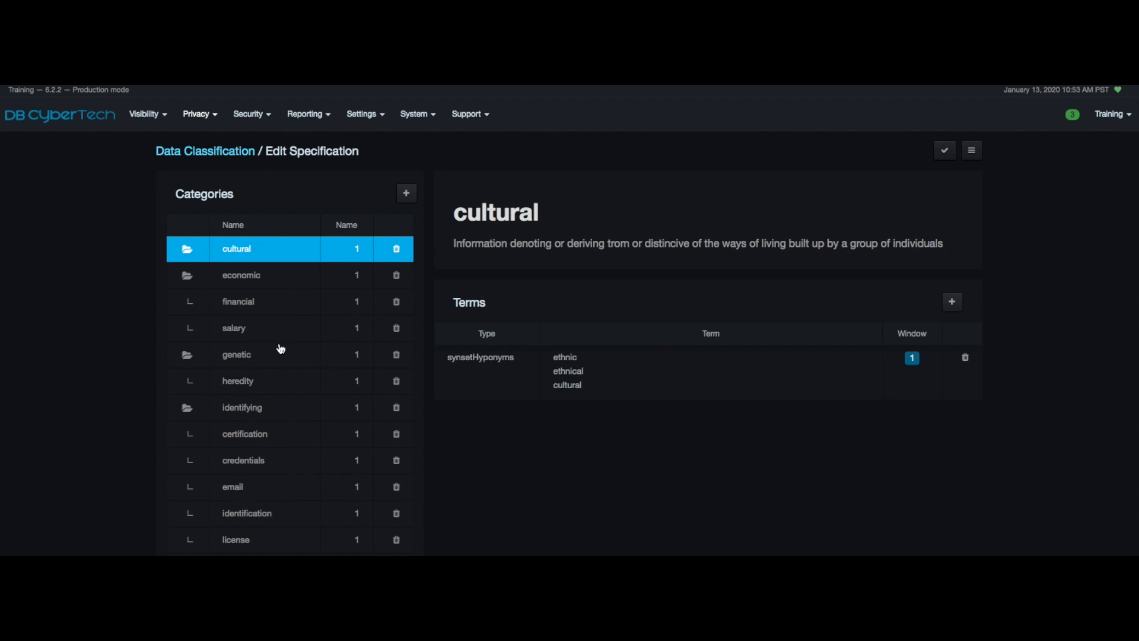
pyautogui.moveTo(281, 348)
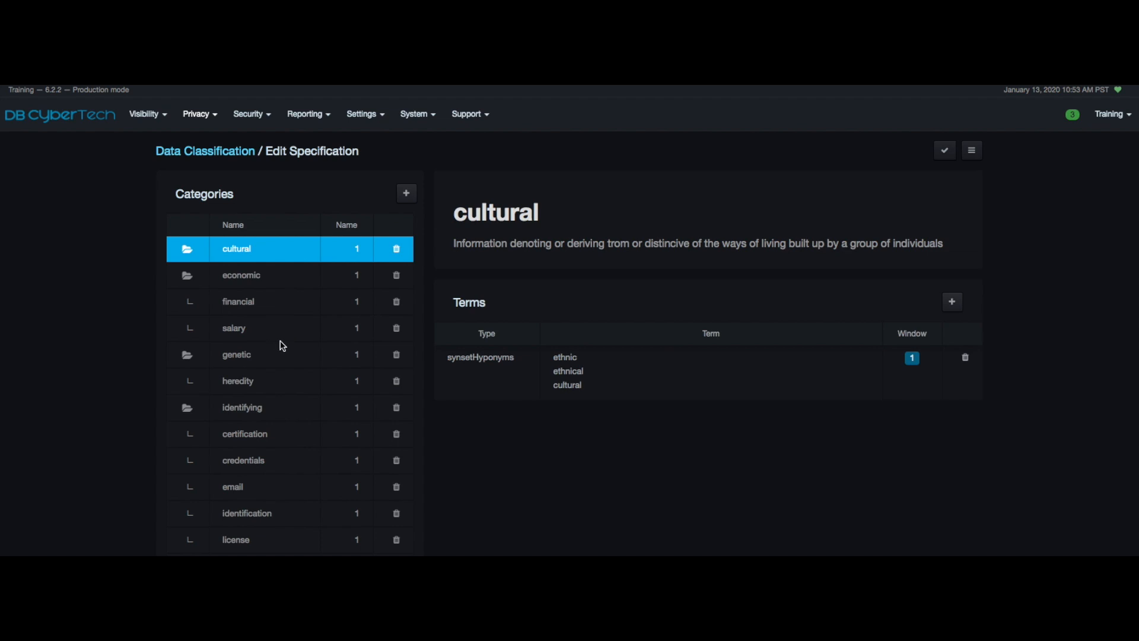
pyautogui.click(241, 274)
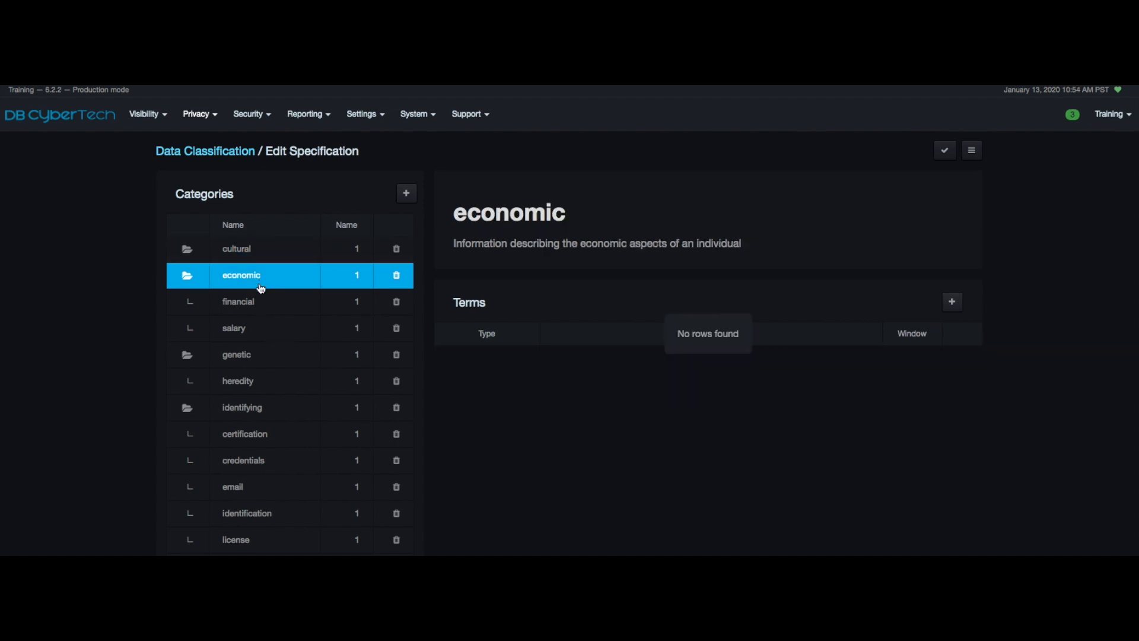
pyautogui.click(239, 301)
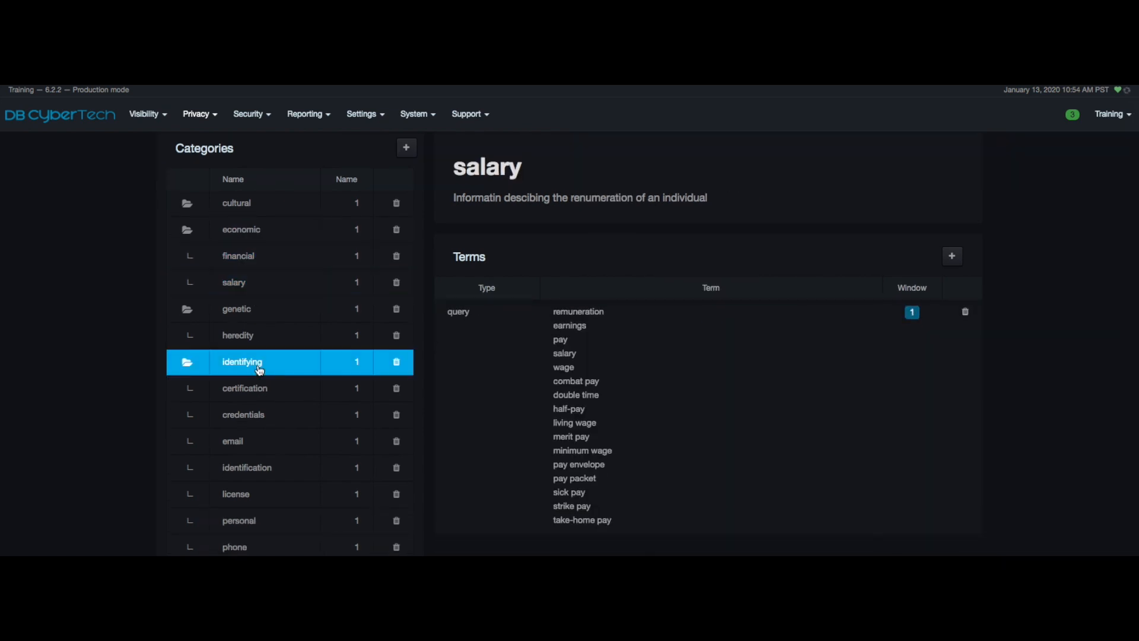
pyautogui.click(233, 442)
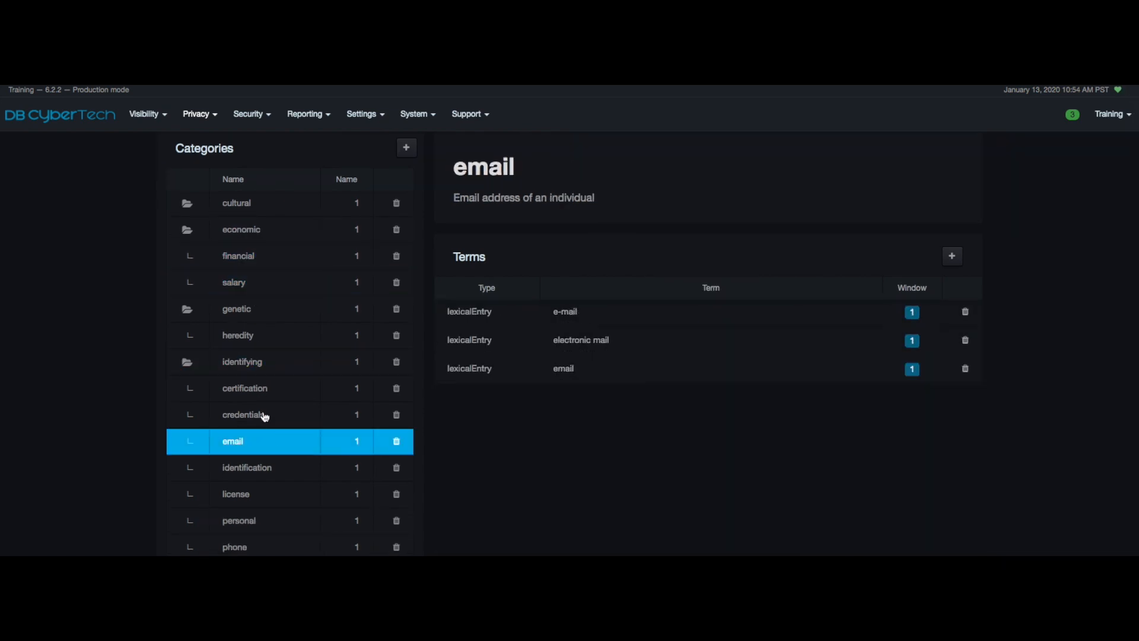
pyautogui.click(244, 388)
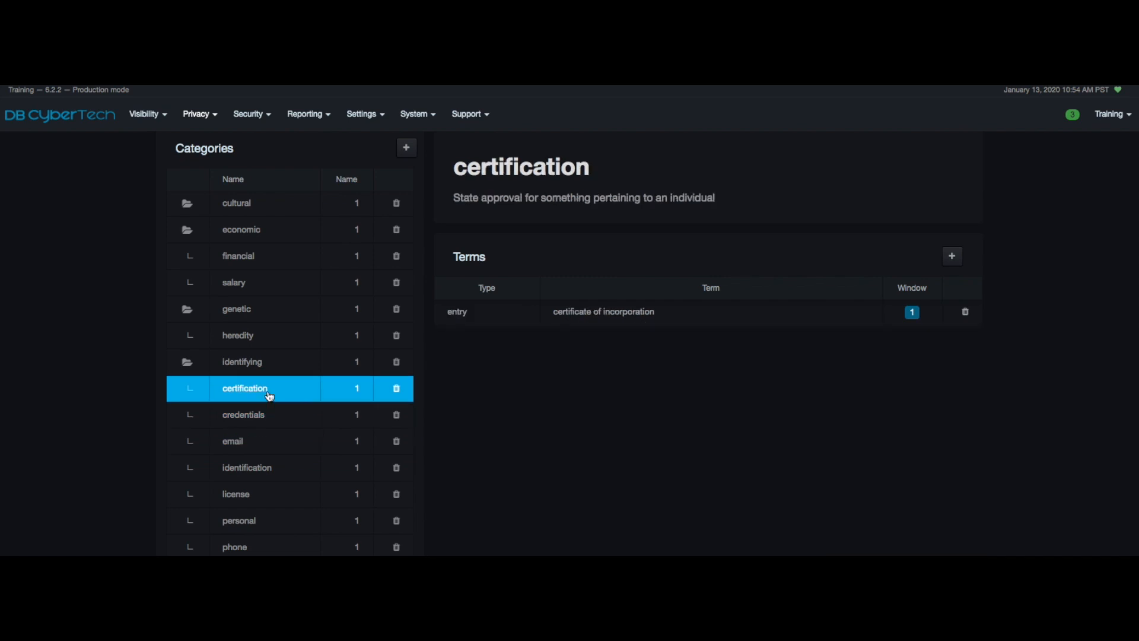
pyautogui.moveTo(266, 239)
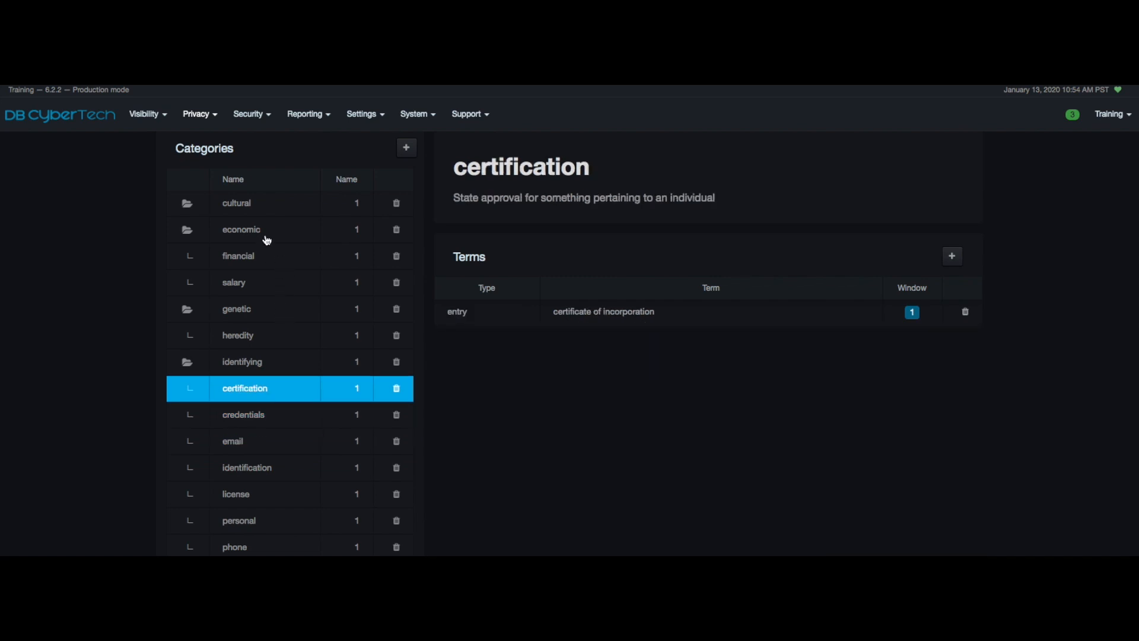
pyautogui.click(241, 229)
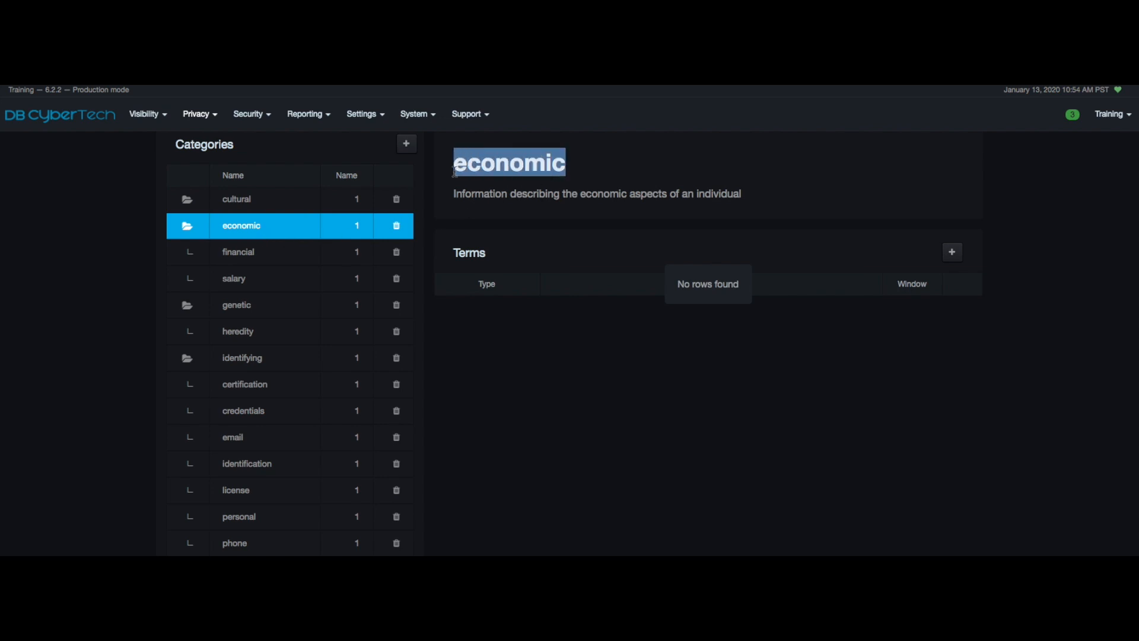
pyautogui.click(526, 203)
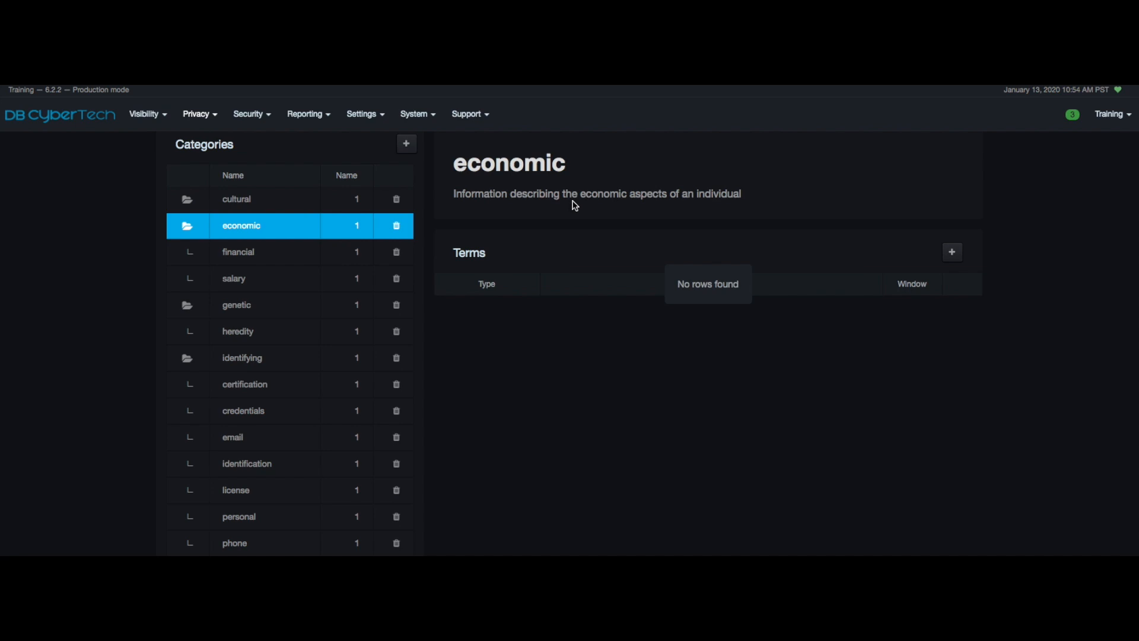
pyautogui.moveTo(406, 143)
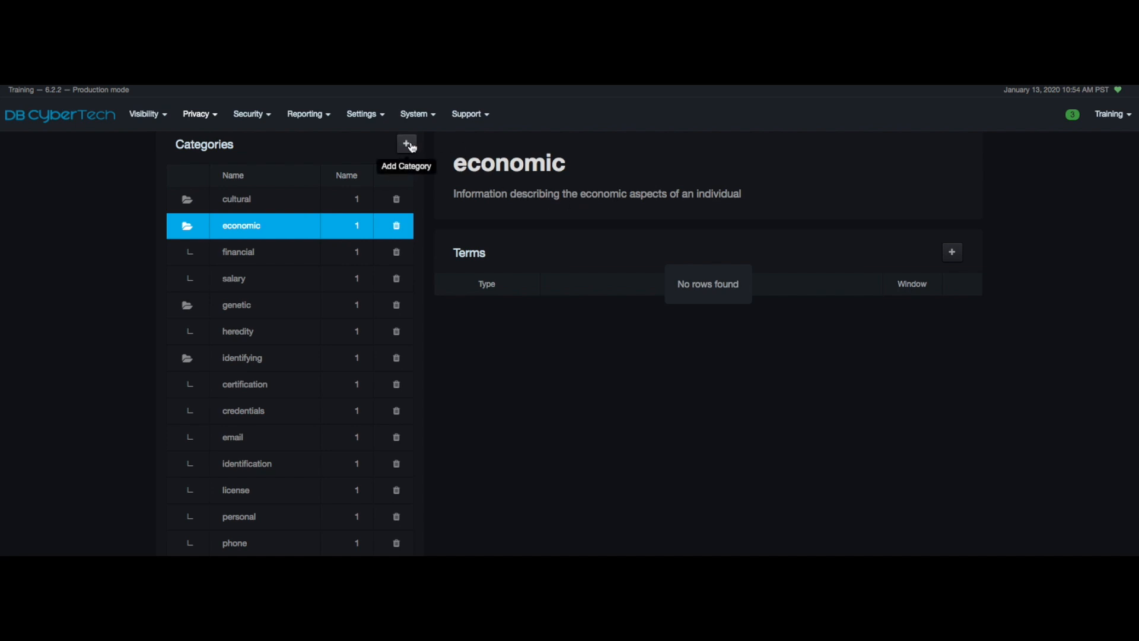
# Step: Start adding a term to the economic category and cancel without adding
pyautogui.click(406, 144)
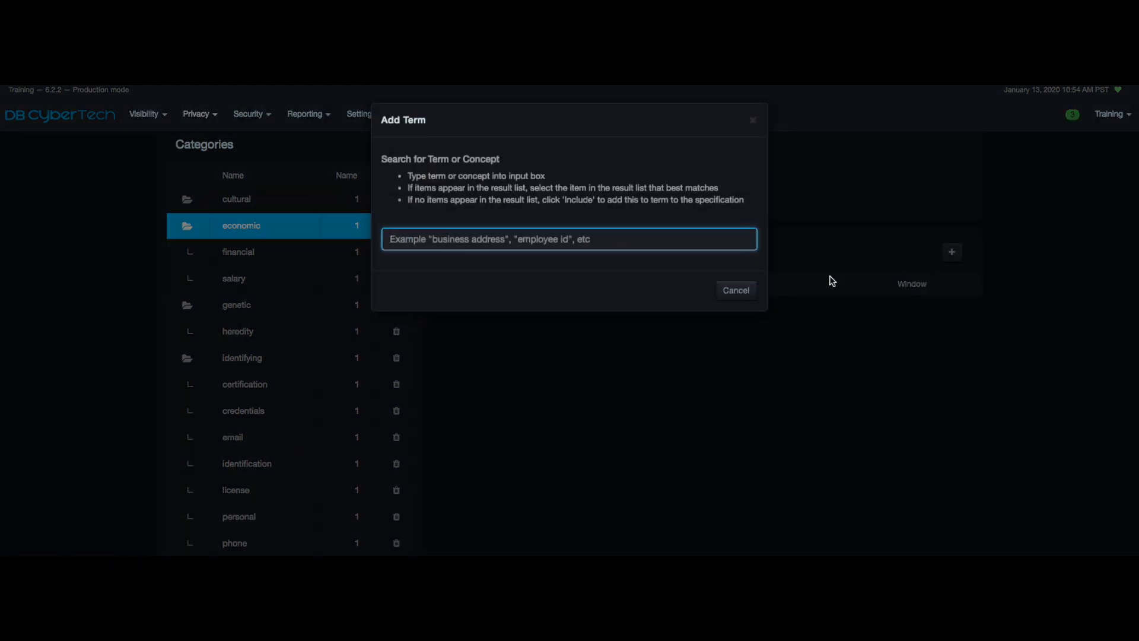
pyautogui.click(735, 289)
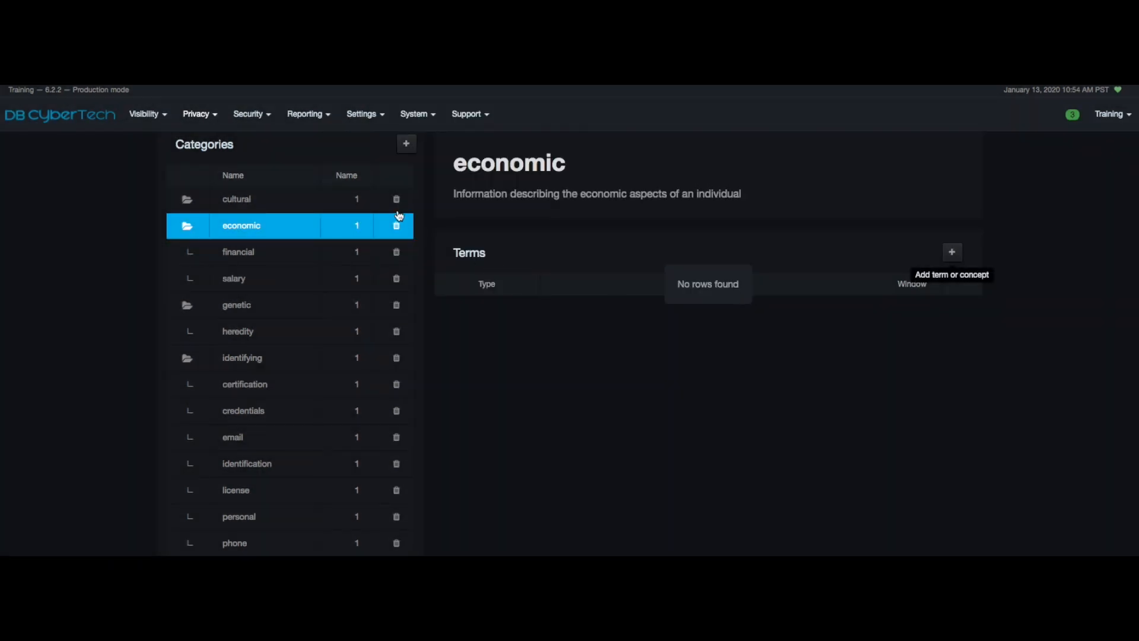
pyautogui.click(396, 226)
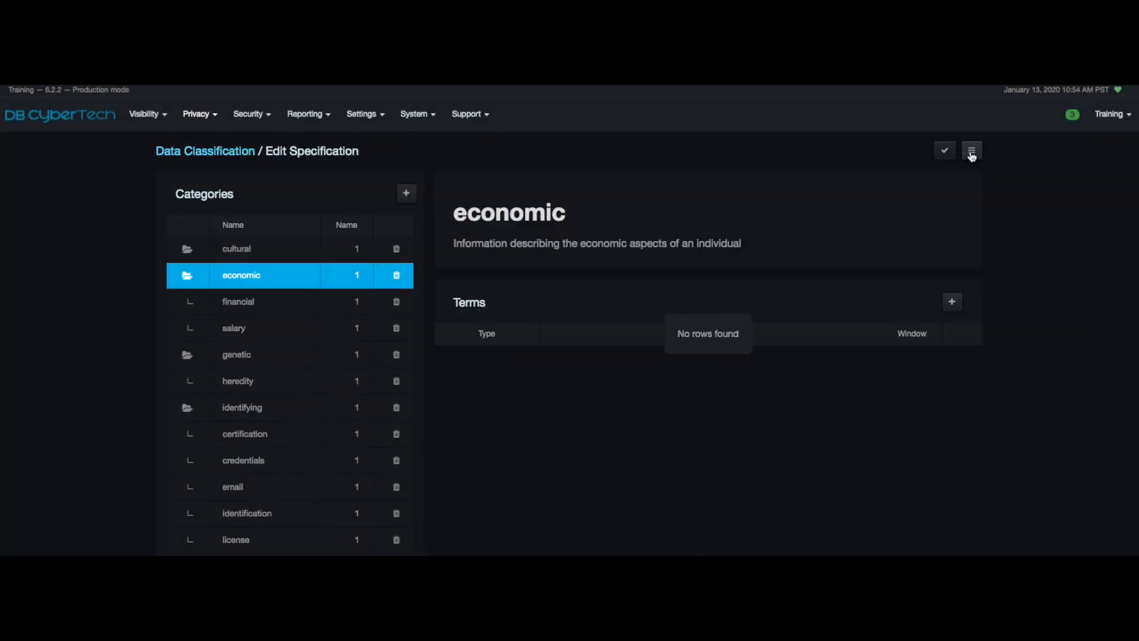
# Step: View the Database Service Exclusions list, currently empty
pyautogui.click(971, 150)
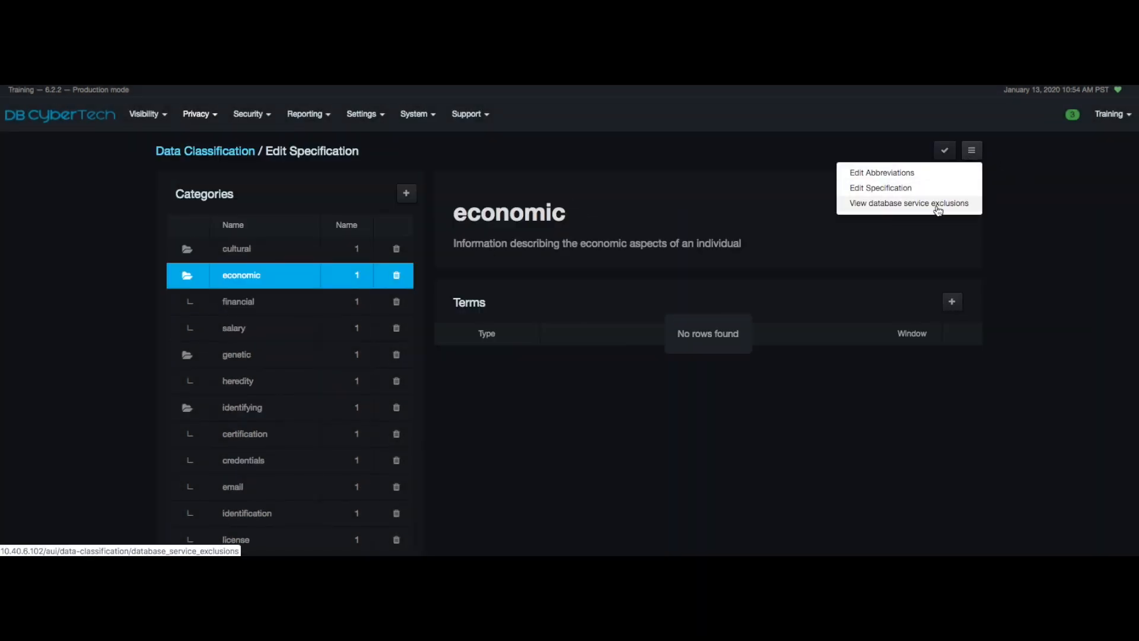
pyautogui.click(907, 203)
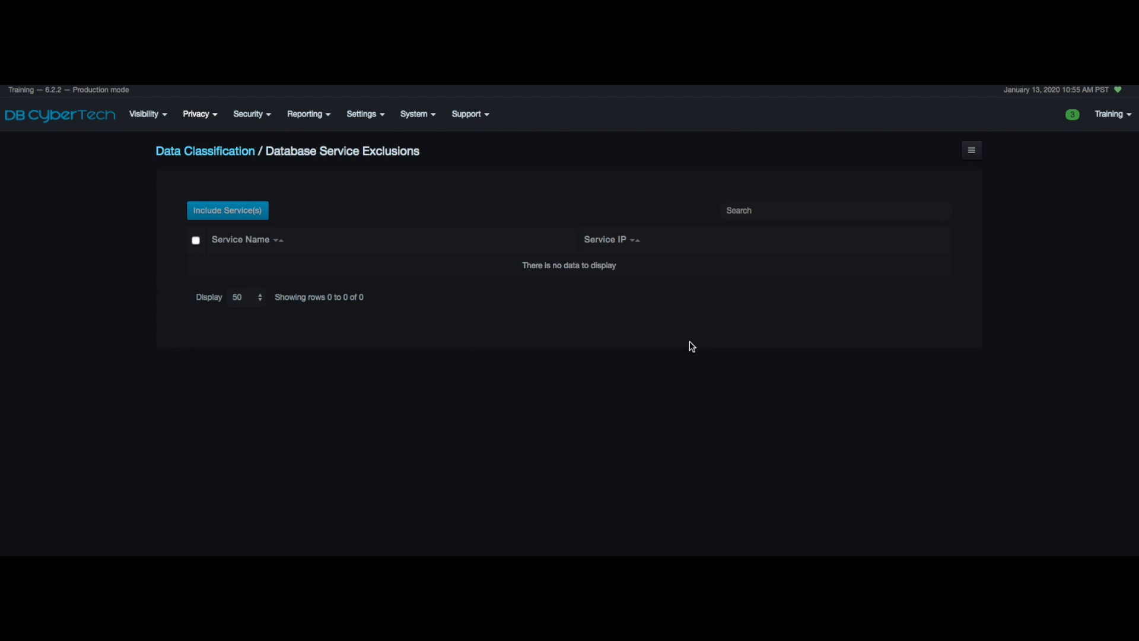
pyautogui.moveTo(292, 231)
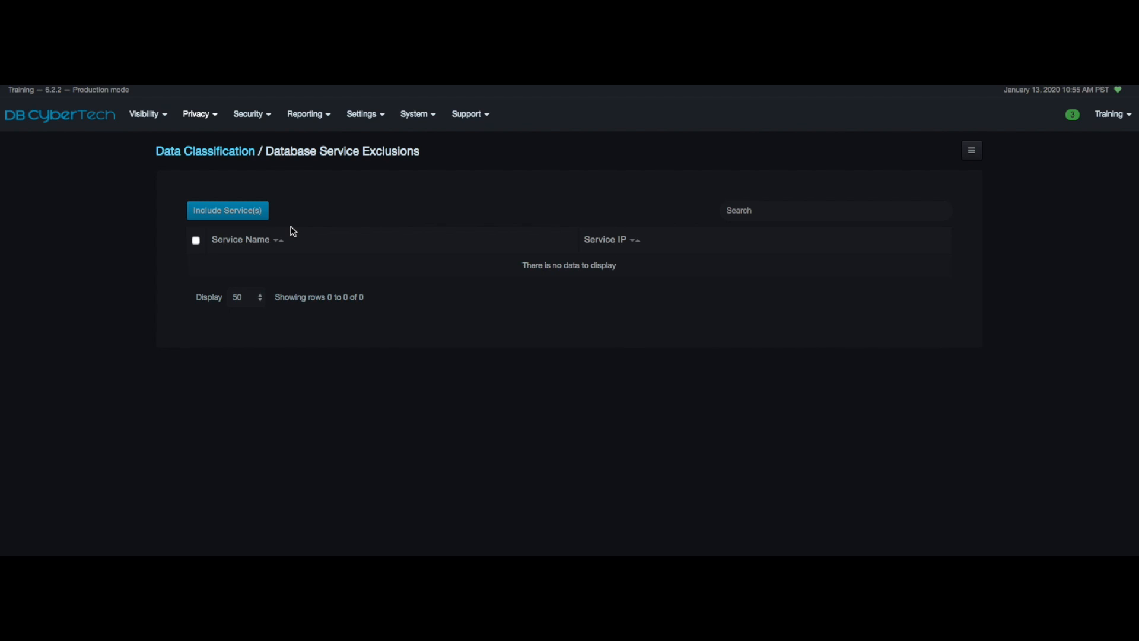
pyautogui.moveTo(243, 162)
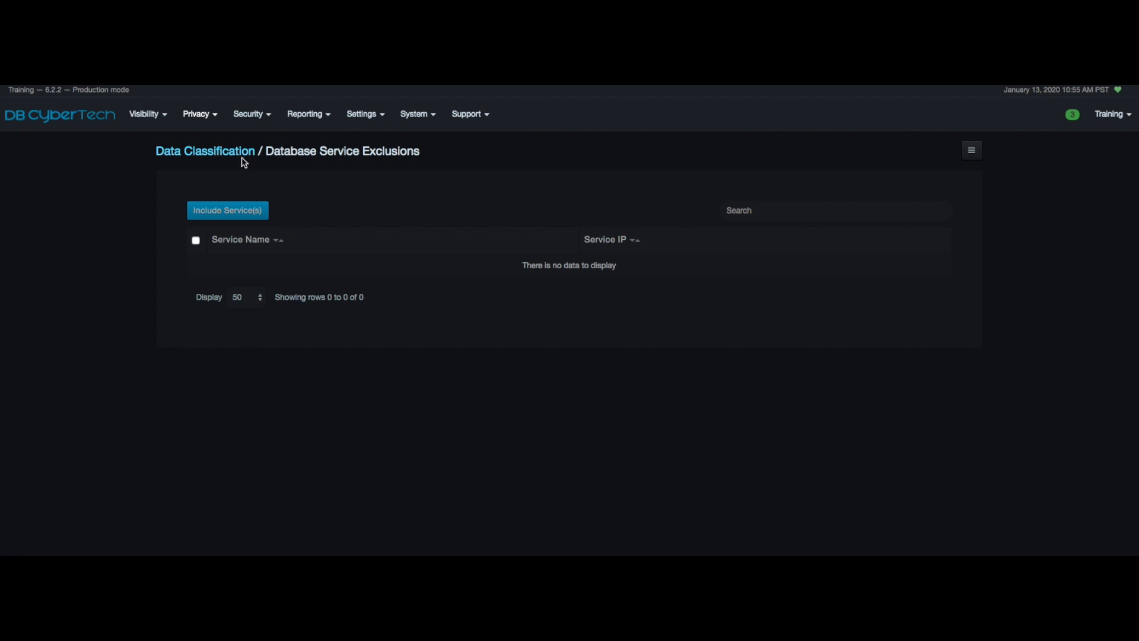
# Step: Exclude the ERP.EU service from classification results, lowering exposure to 173/830
pyautogui.click(205, 151)
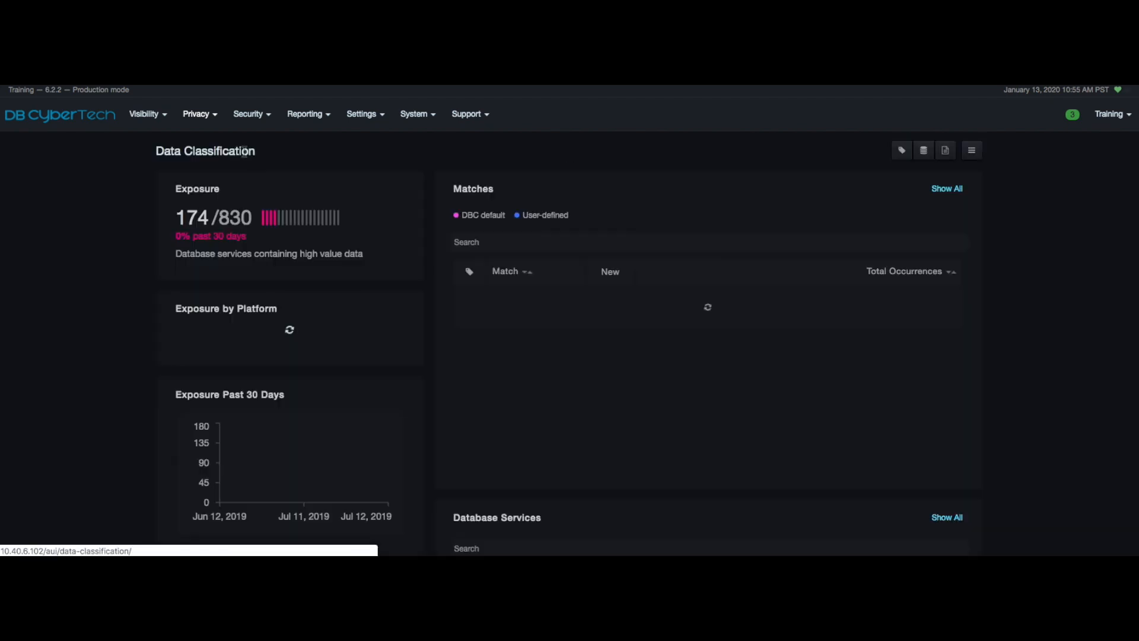
pyautogui.scroll(-3)
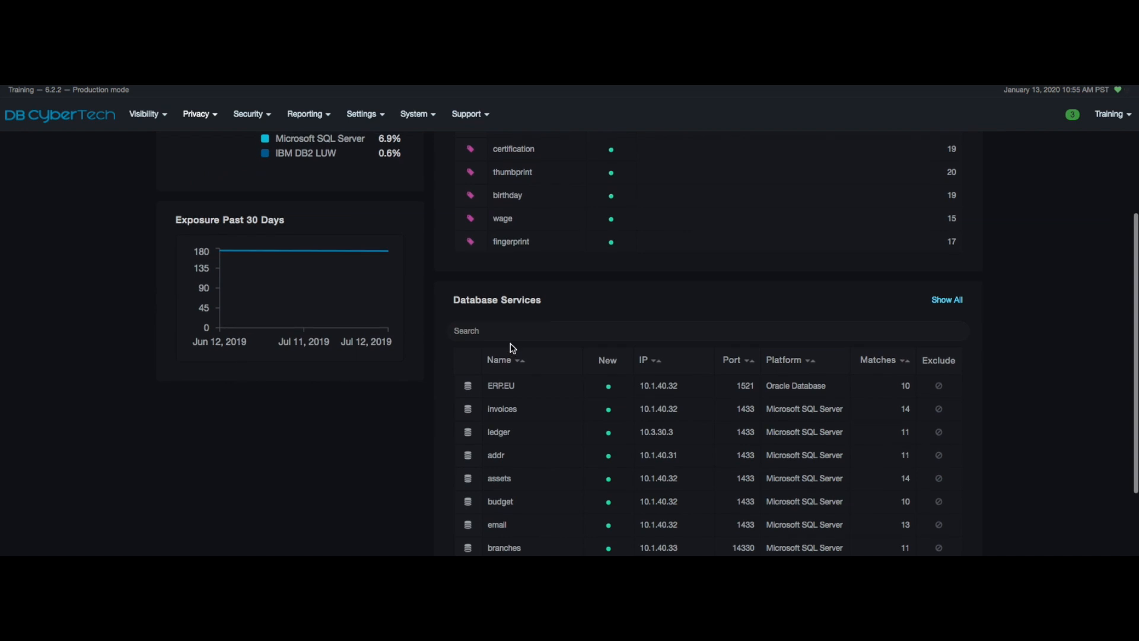
pyautogui.scroll(-3)
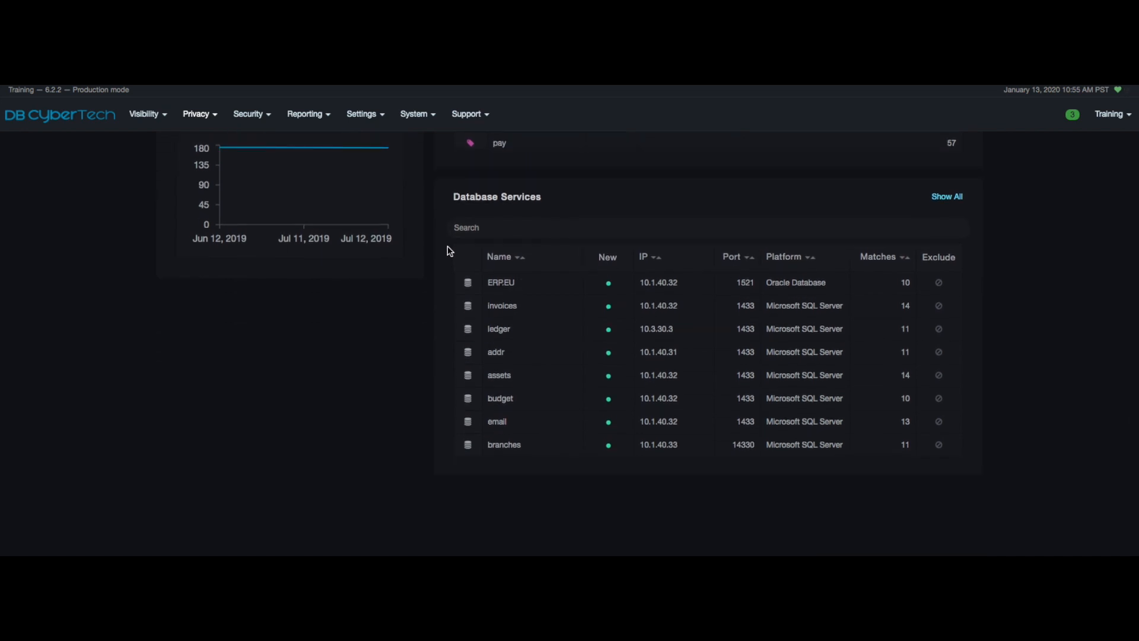
pyautogui.moveTo(938, 282)
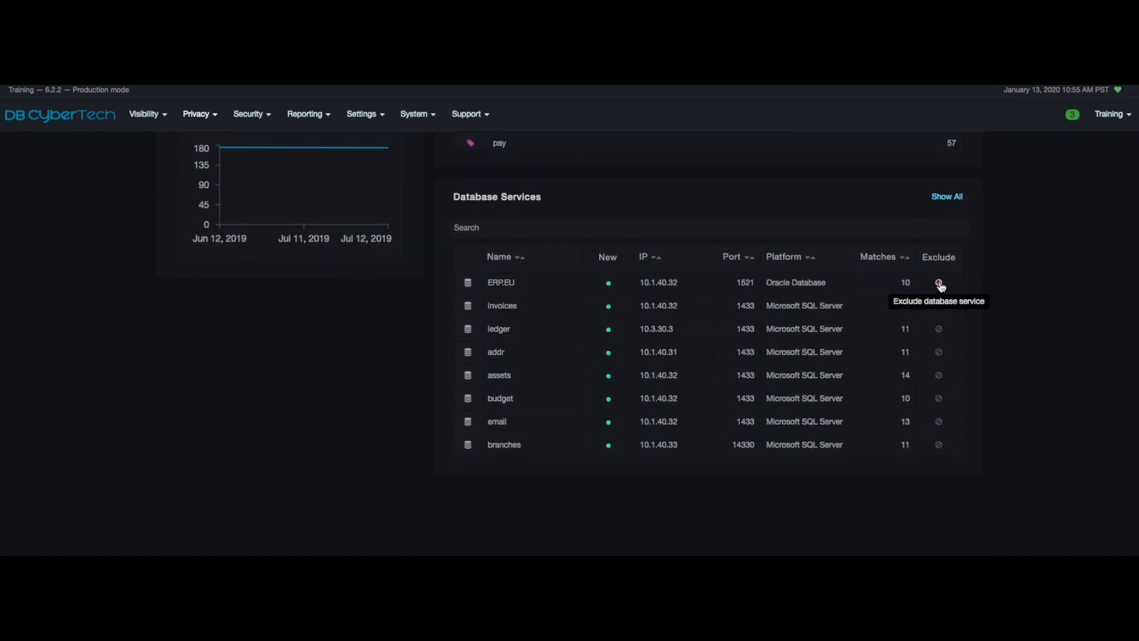
pyautogui.click(940, 282)
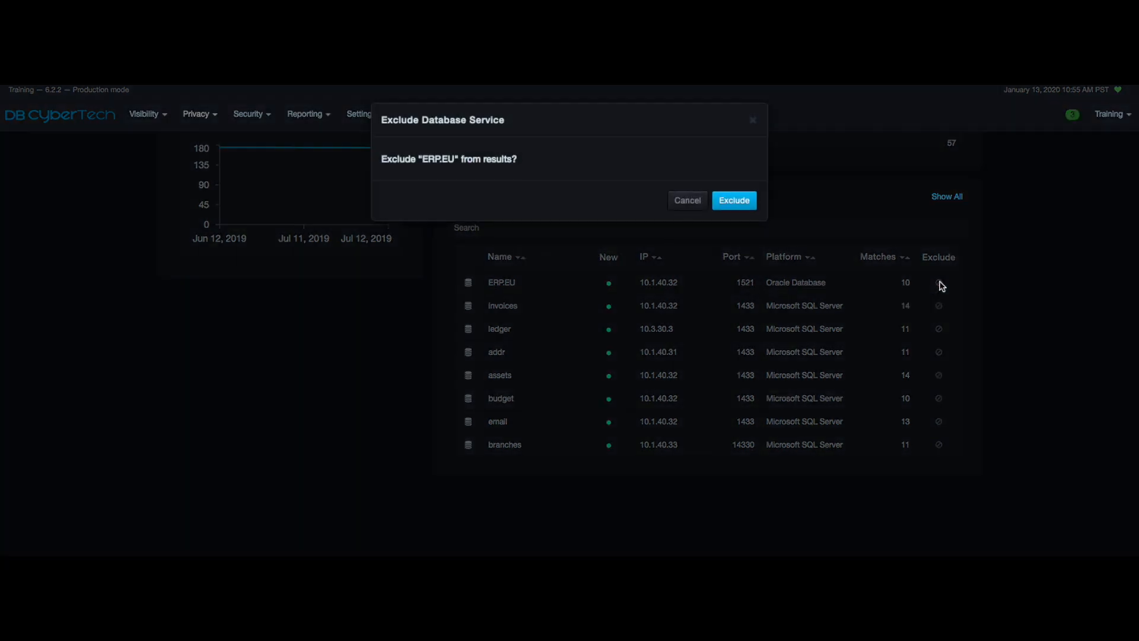
pyautogui.click(733, 200)
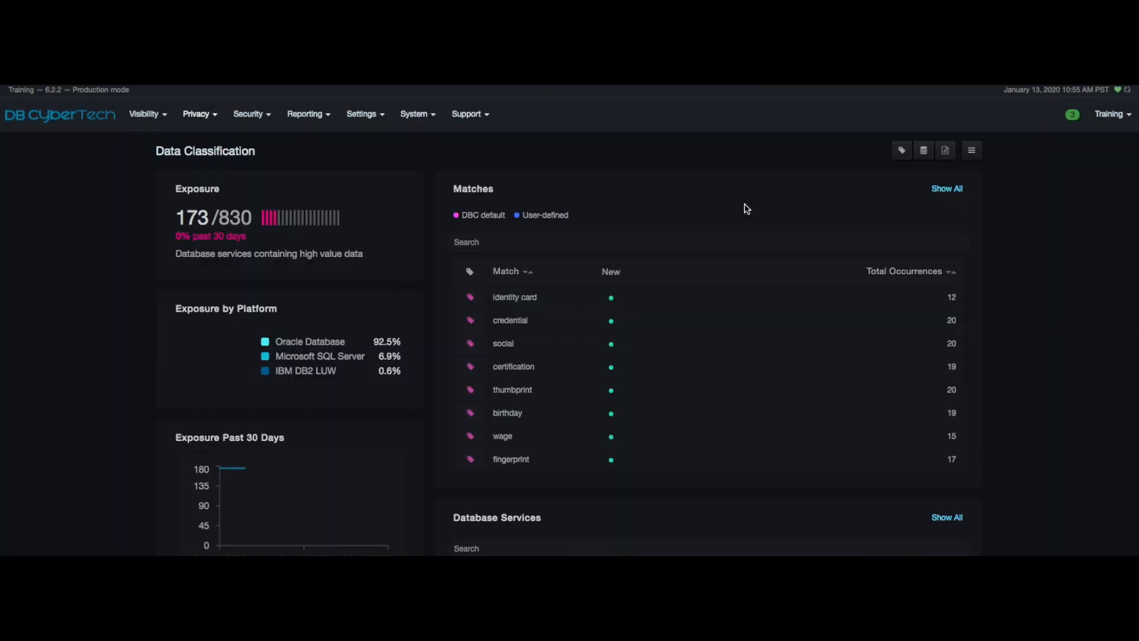
pyautogui.click(972, 151)
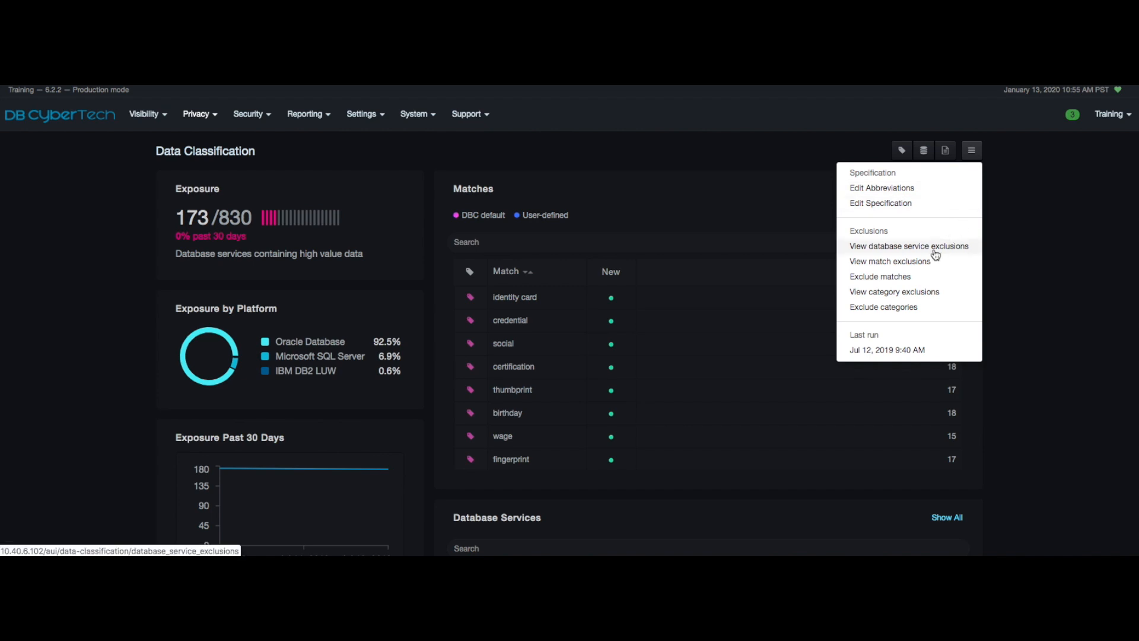
# Step: Re-include the ERP.EU service from the exclusions list, confirming the Include prompt
pyautogui.click(908, 246)
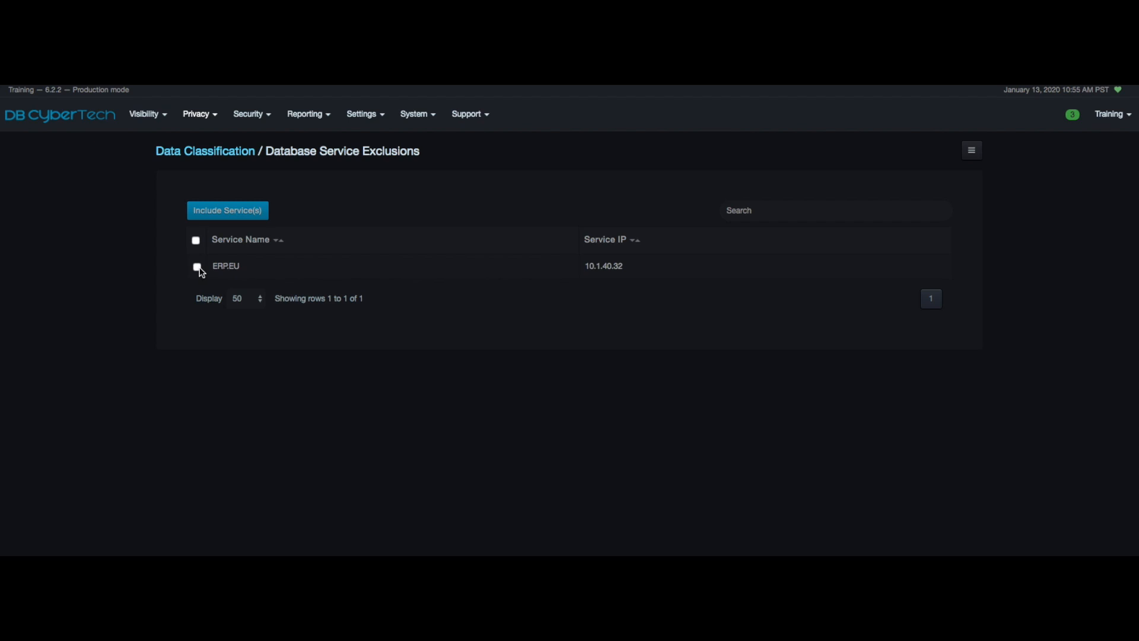
pyautogui.click(227, 210)
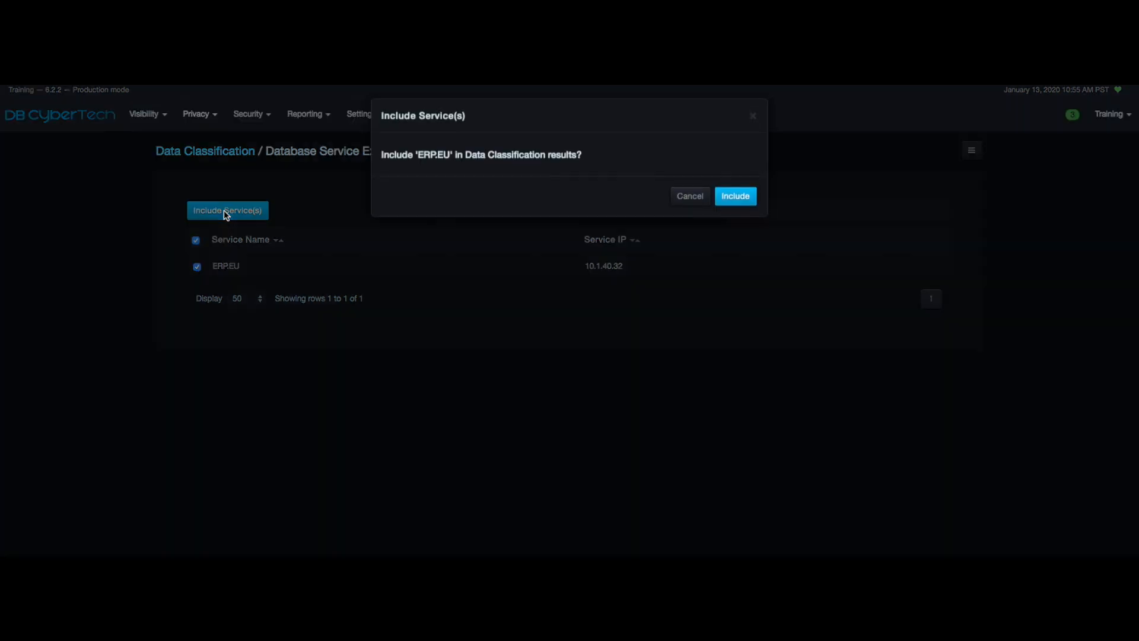
pyautogui.click(734, 196)
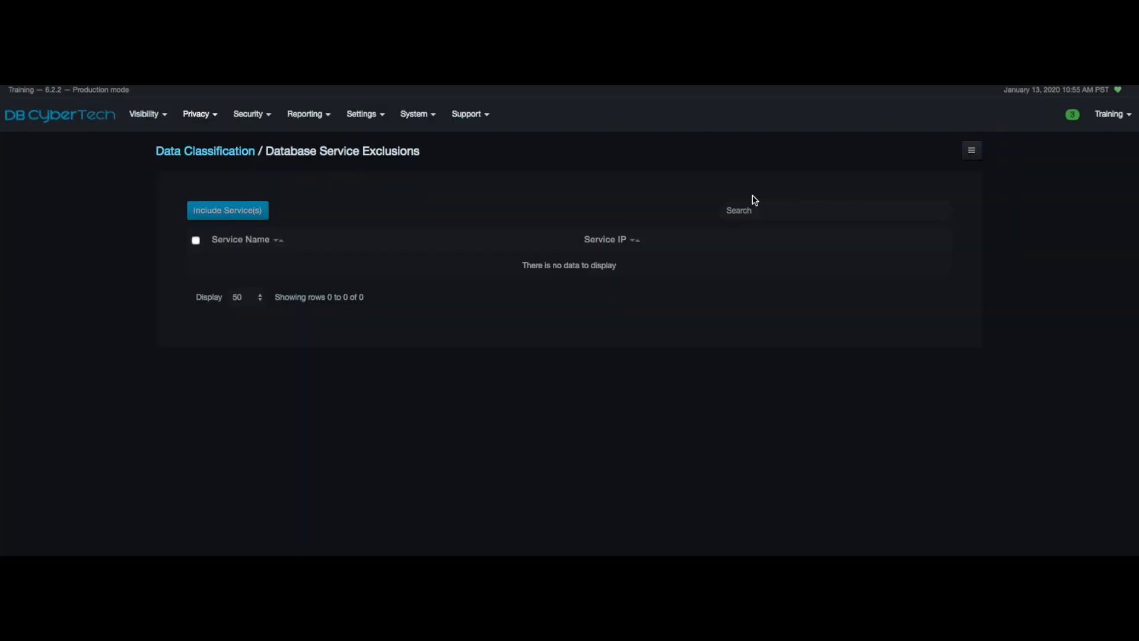
# Step: Log out from the Training account menu, returning to the login screen
pyautogui.click(1110, 114)
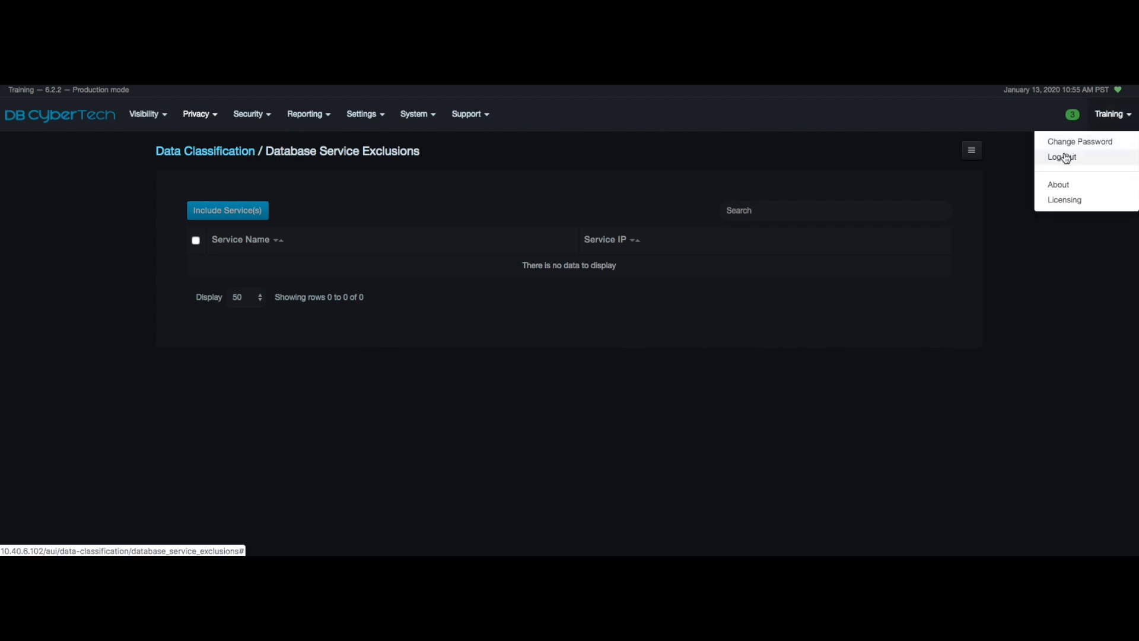
pyautogui.click(1061, 158)
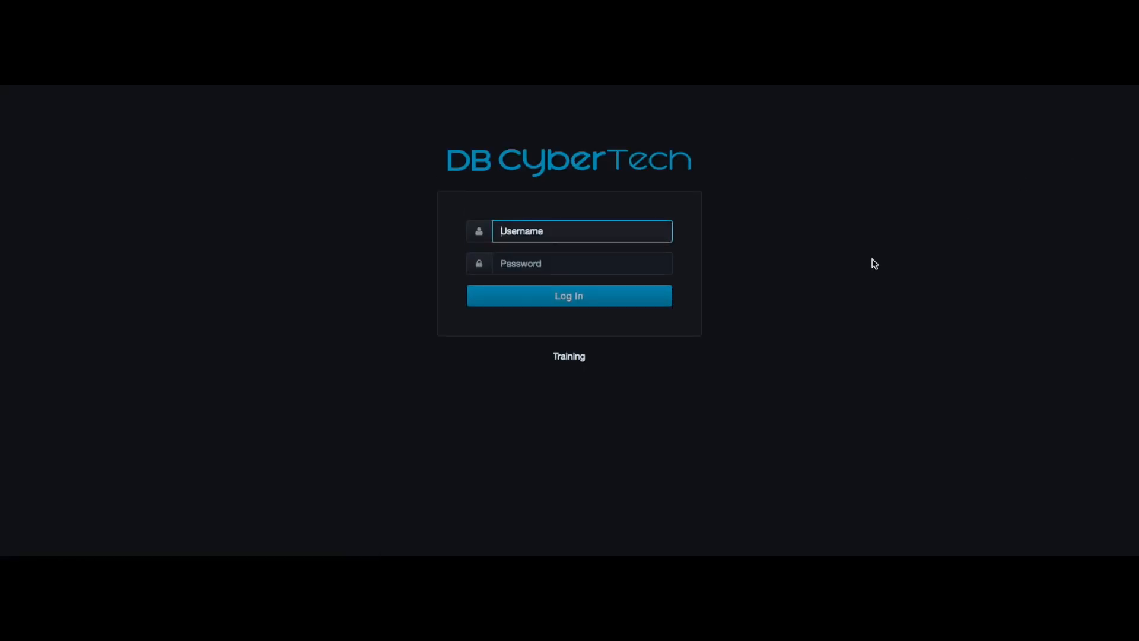